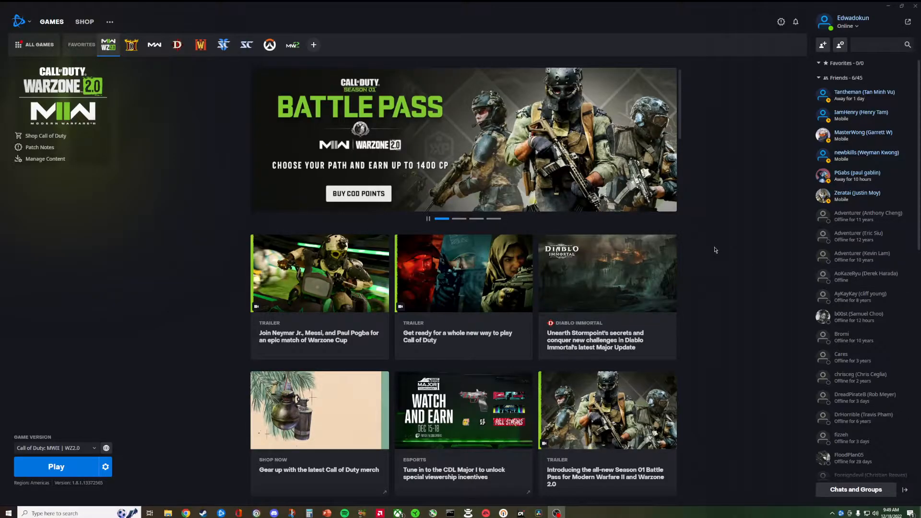
{"action": "mouse_move", "coordinate": [705, 248]}
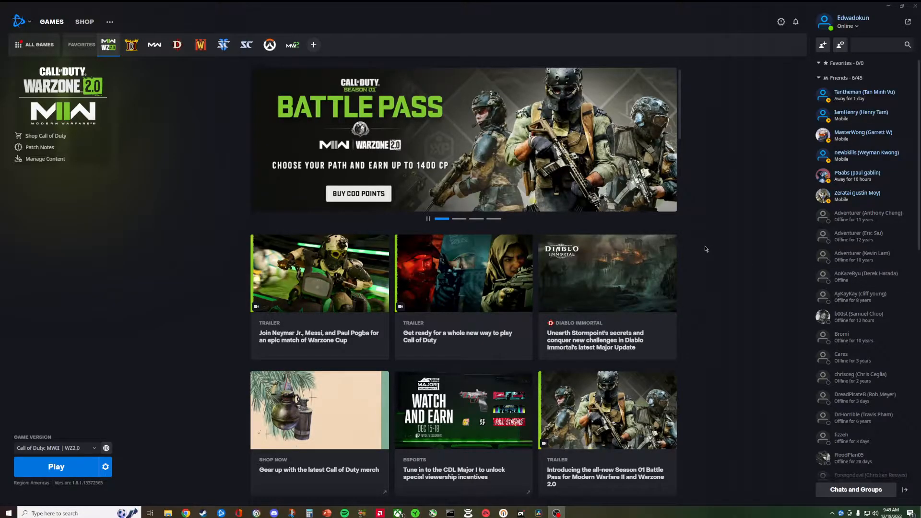
{"action": "mouse_move", "coordinate": [600, 256]}
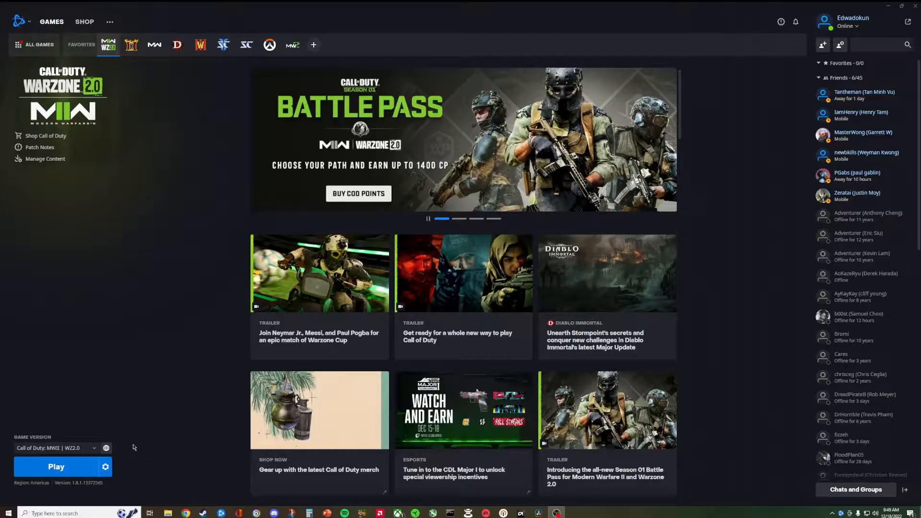
{"action": "mouse_move", "coordinate": [77, 468]}
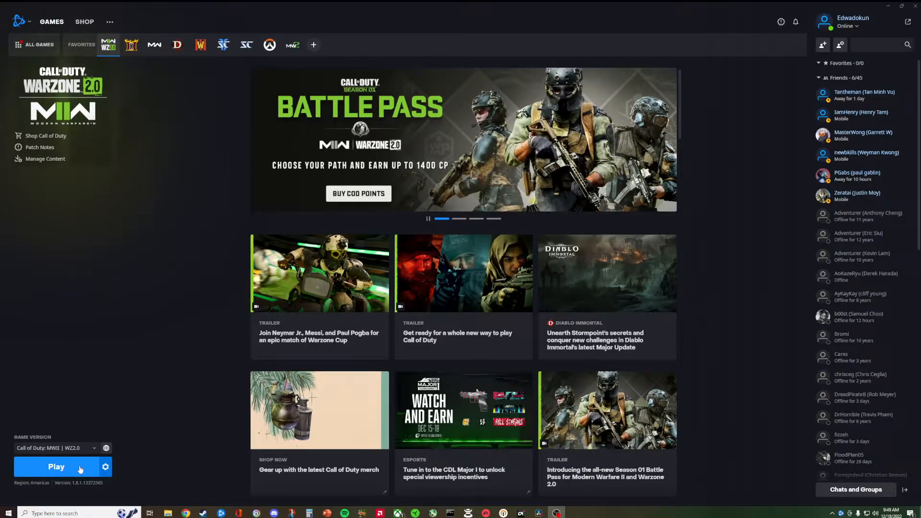
Launch Call of Duty: Modern Warfare II from Battle.net and let it sign in.
{"action": "left_click", "coordinate": [56, 466]}
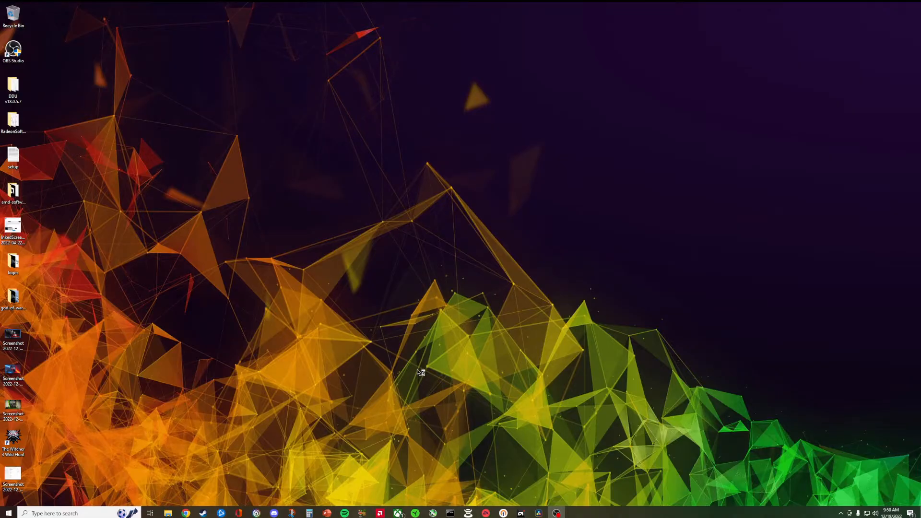
{"action": "mouse_move", "coordinate": [421, 365]}
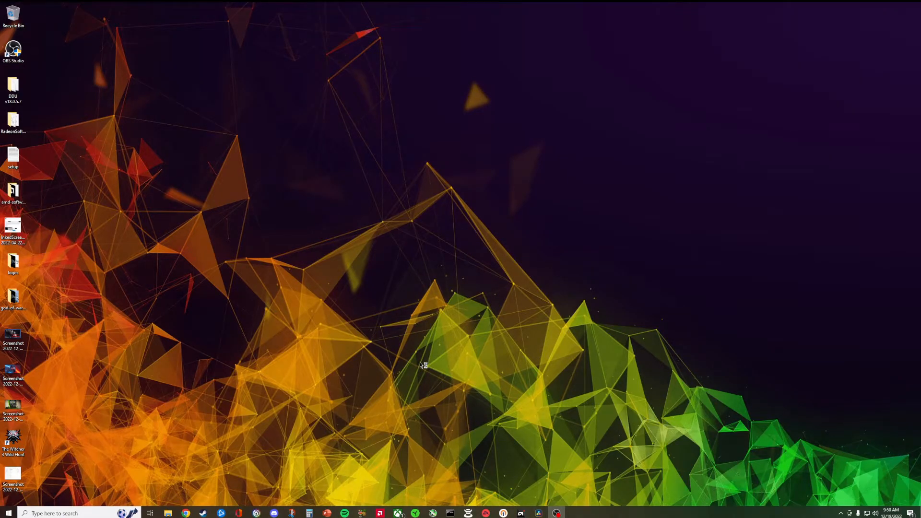
{"action": "mouse_move", "coordinate": [416, 362]}
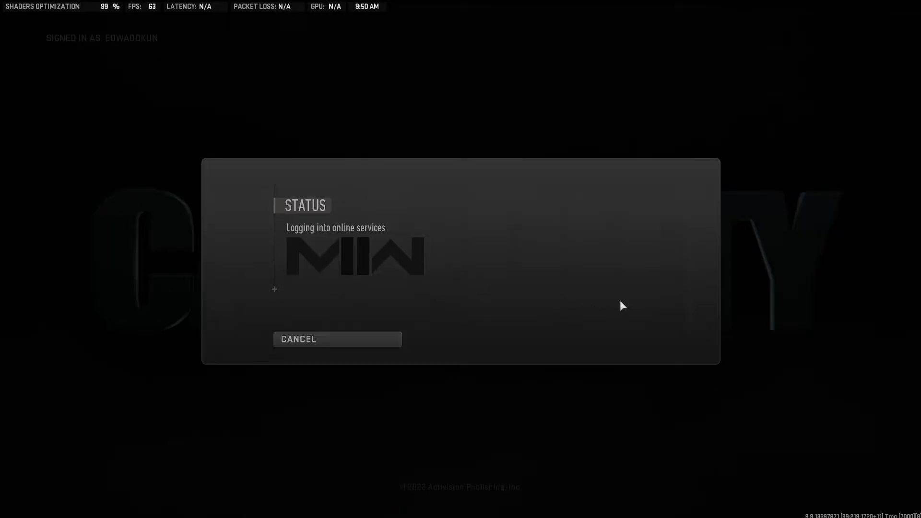
{"action": "mouse_move", "coordinate": [637, 303]}
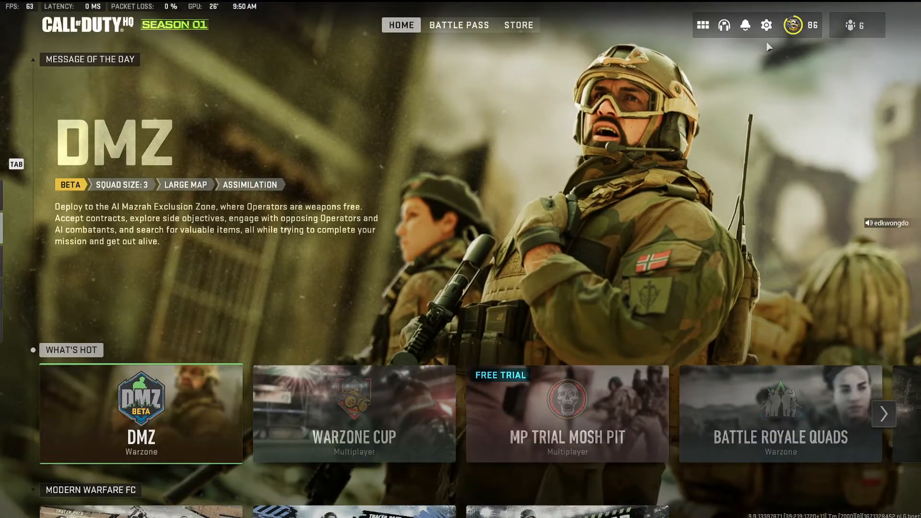
Go into the game's Settings and its Graphics section toward Quit to Desktop.
{"action": "left_click", "coordinate": [766, 25]}
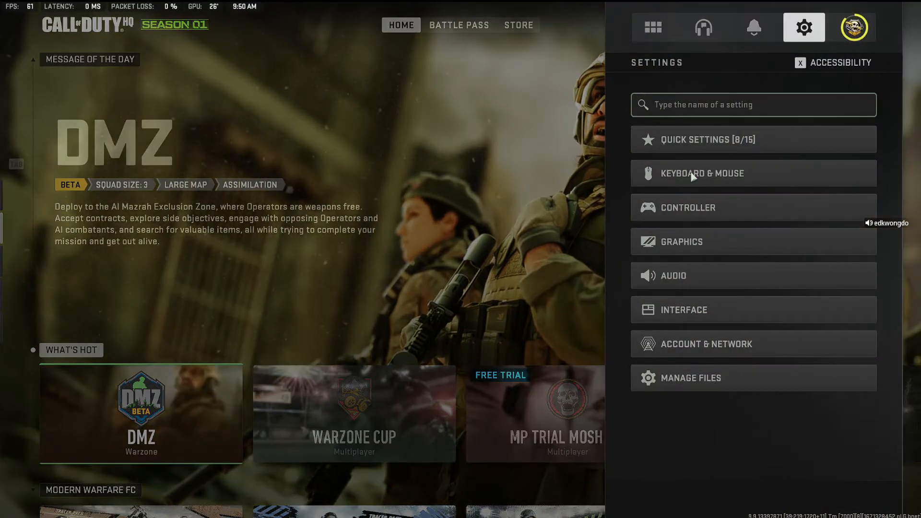
{"action": "mouse_move", "coordinate": [673, 243]}
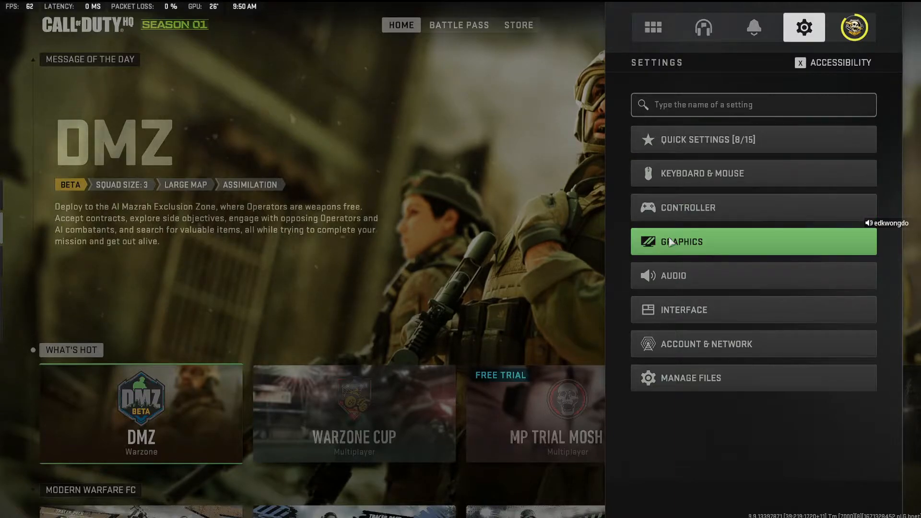
{"action": "left_click", "coordinate": [681, 242]}
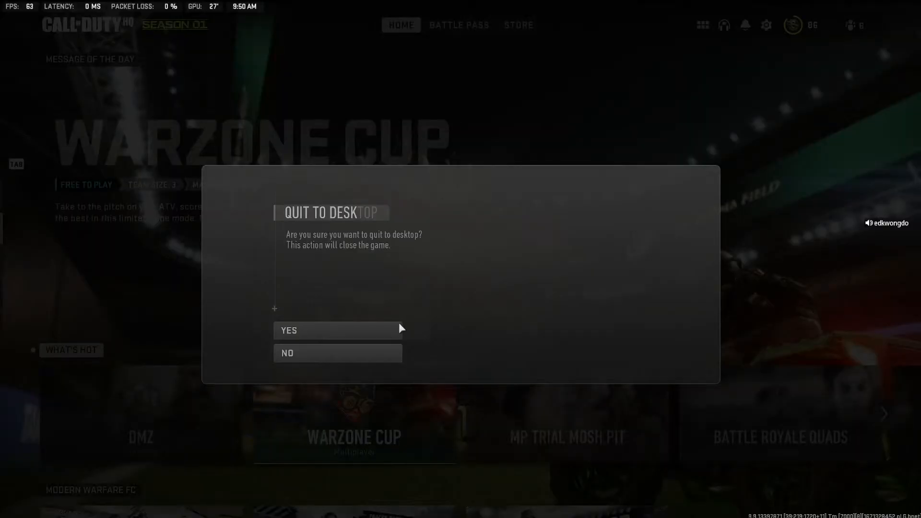
Confirm Quit to Desktop so Modern Warfare II closes and the desktop shows.
{"action": "left_click", "coordinate": [337, 353]}
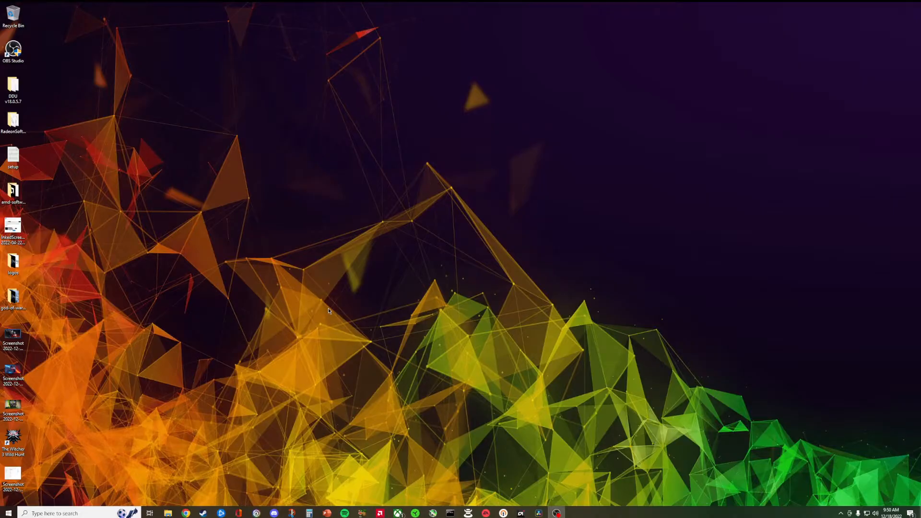
{"action": "mouse_move", "coordinate": [327, 310]}
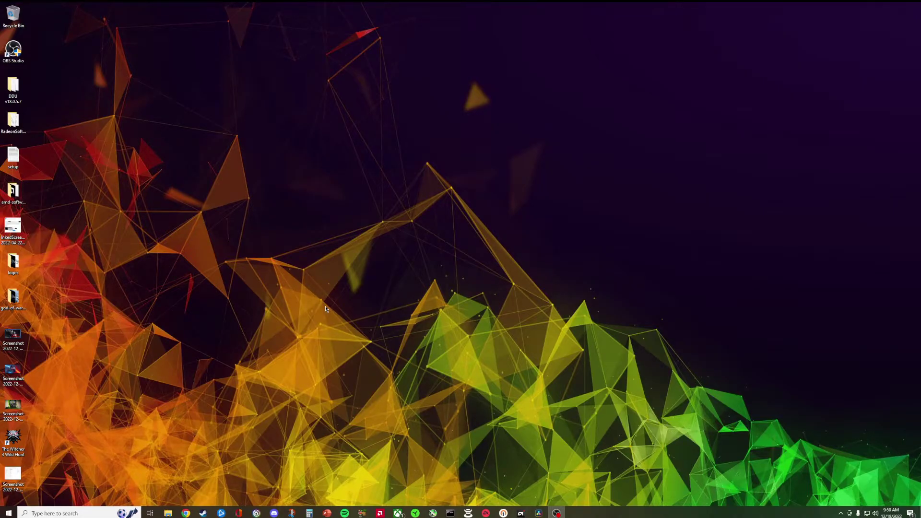
{"action": "mouse_move", "coordinate": [533, 349]}
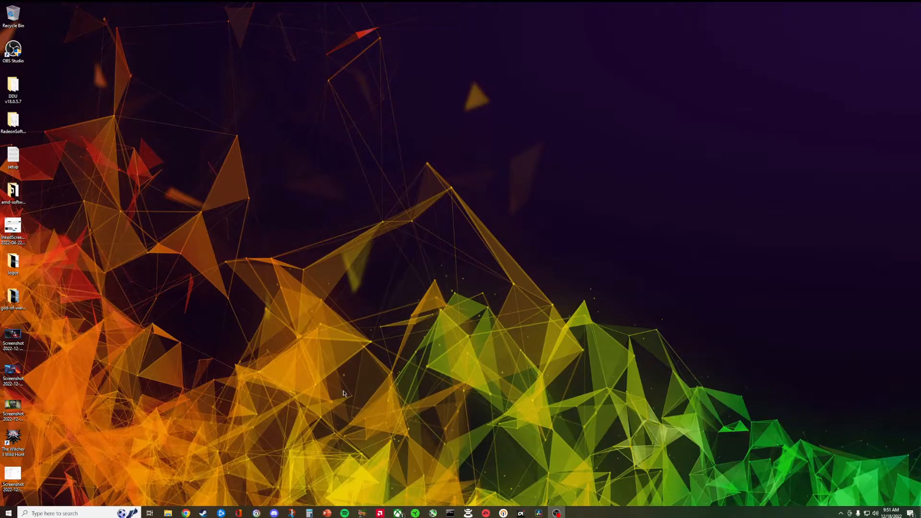
{"action": "mouse_move", "coordinate": [341, 392]}
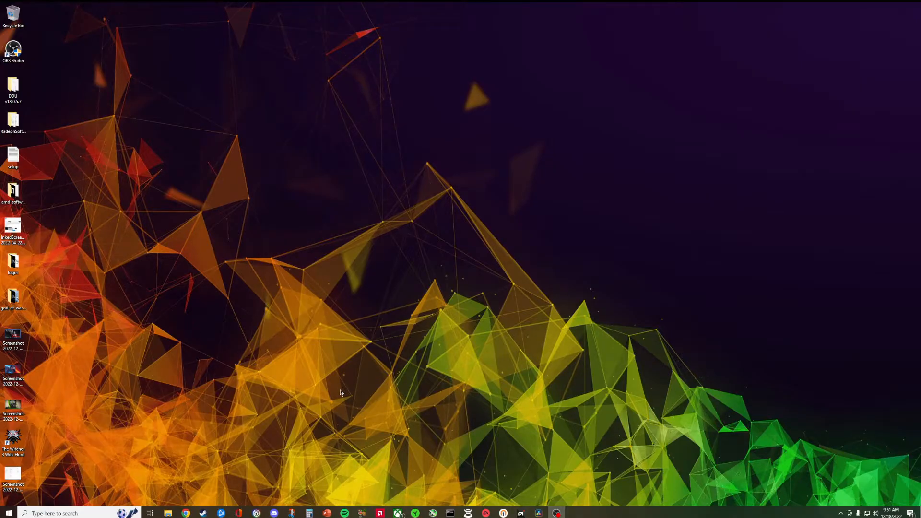
{"action": "mouse_move", "coordinate": [343, 397]}
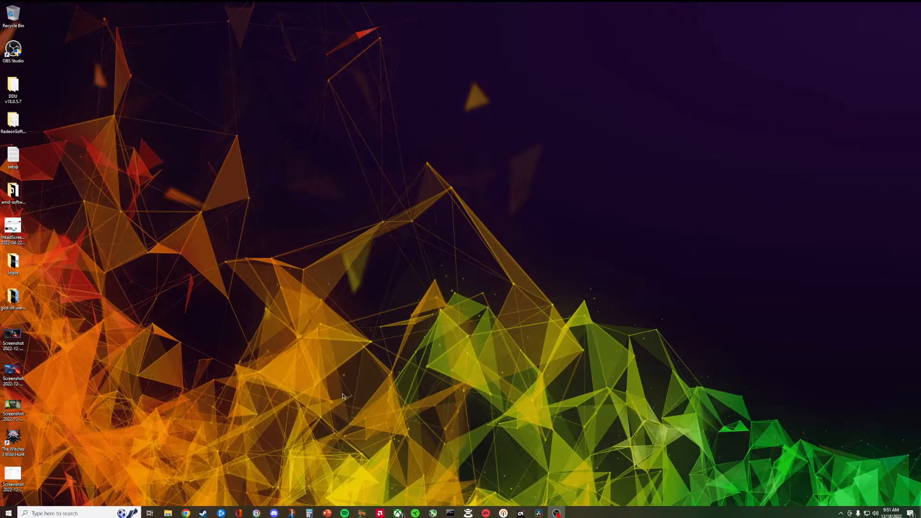
{"action": "mouse_move", "coordinate": [342, 394]}
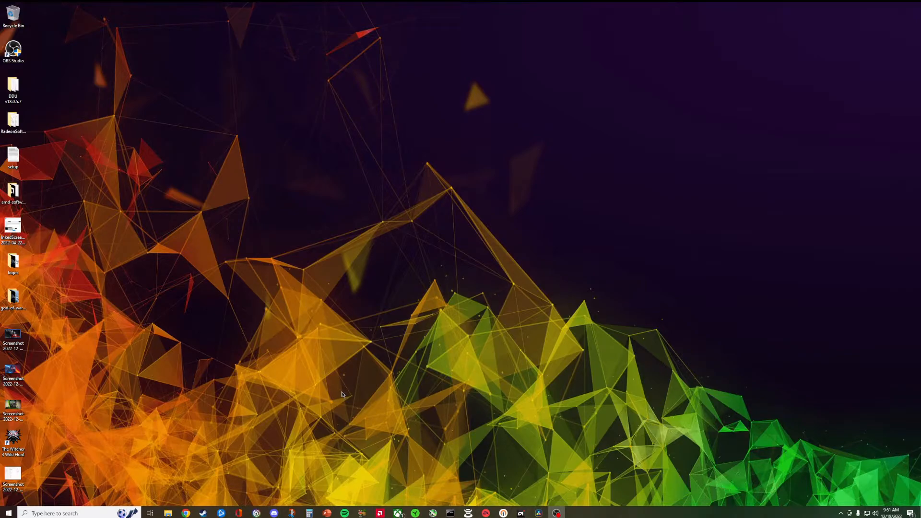
{"action": "mouse_move", "coordinate": [337, 391]}
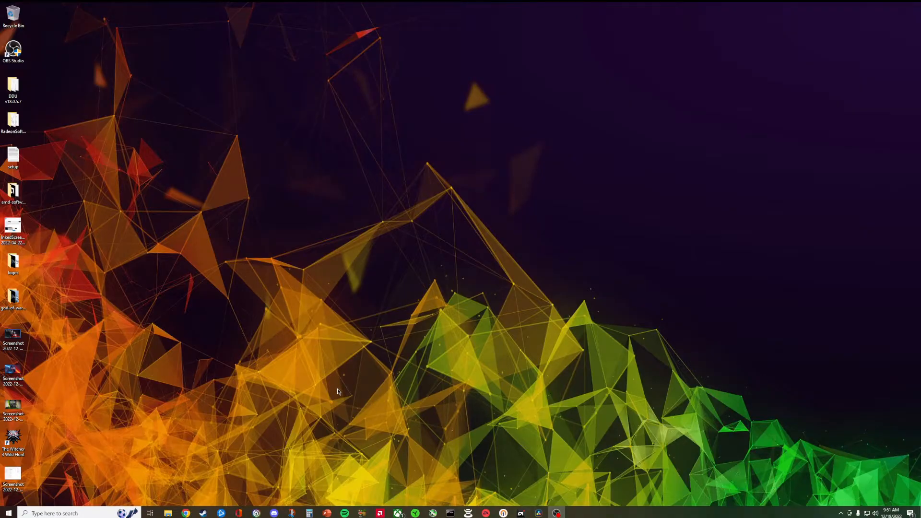
{"action": "mouse_move", "coordinate": [178, 384]}
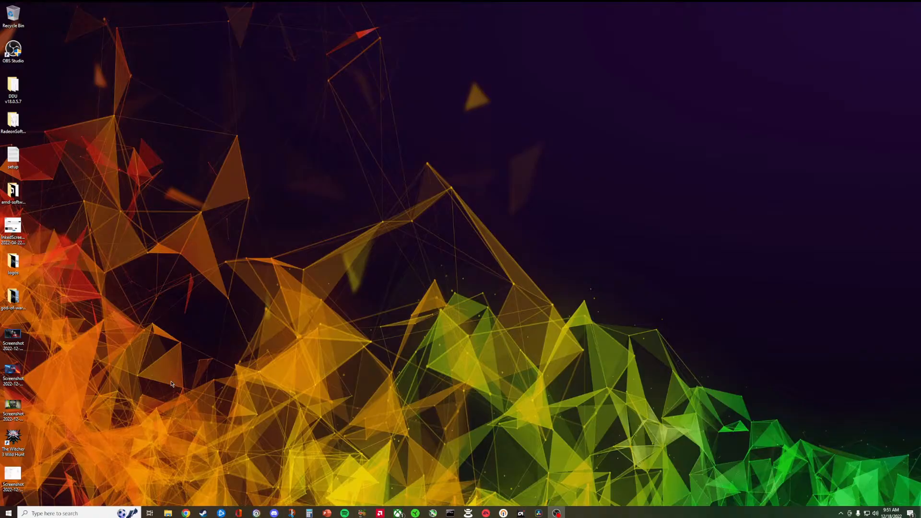
{"action": "mouse_move", "coordinate": [168, 382]}
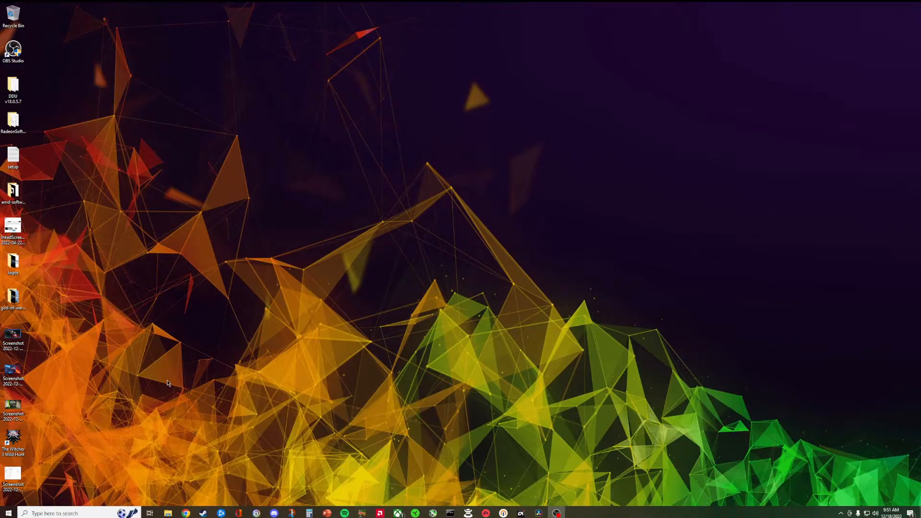
{"action": "mouse_move", "coordinate": [163, 380]}
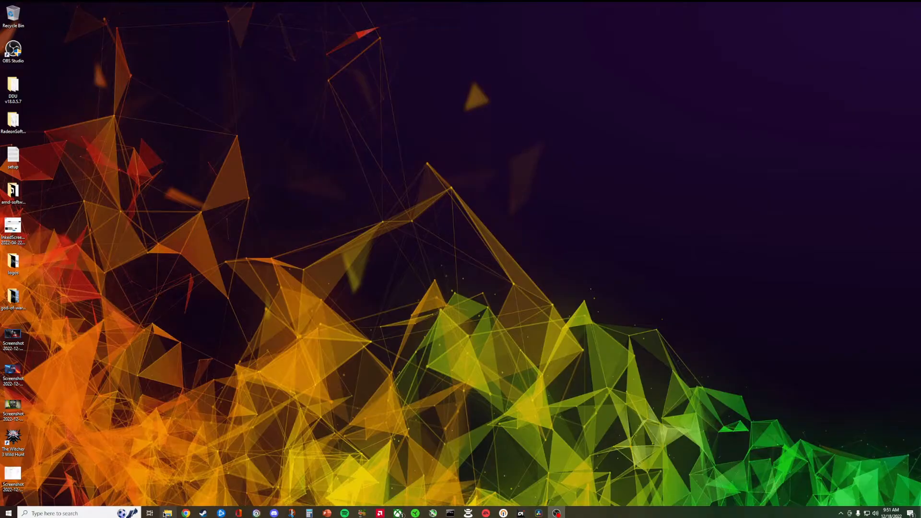
{"action": "mouse_move", "coordinate": [167, 512]}
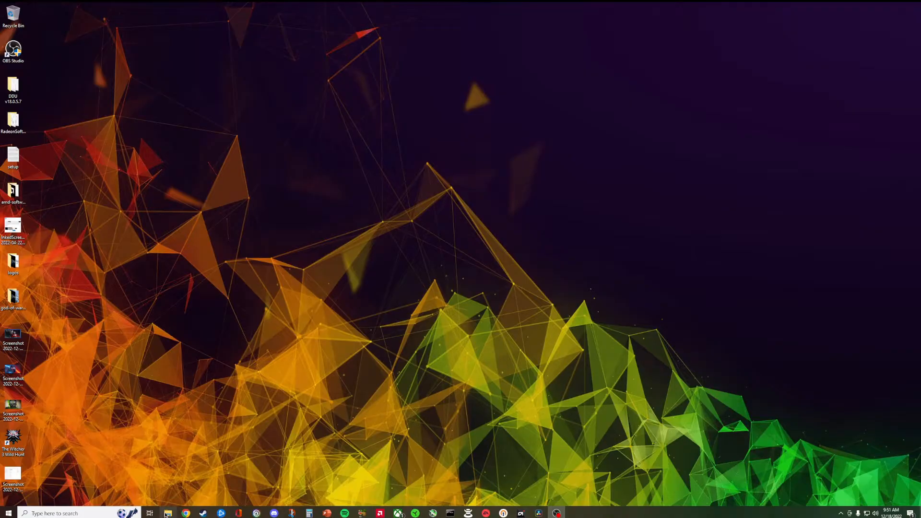
{"action": "left_click", "coordinate": [166, 512]}
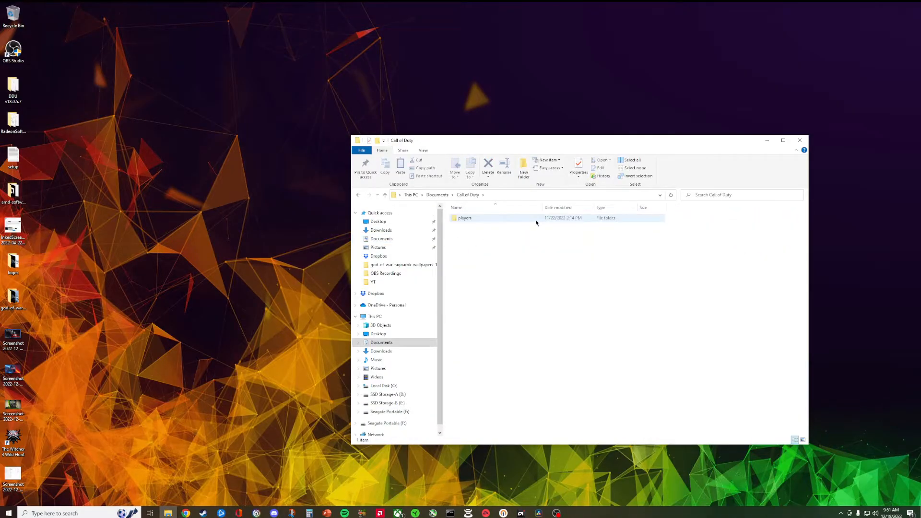
{"action": "right_click", "coordinate": [464, 218]}
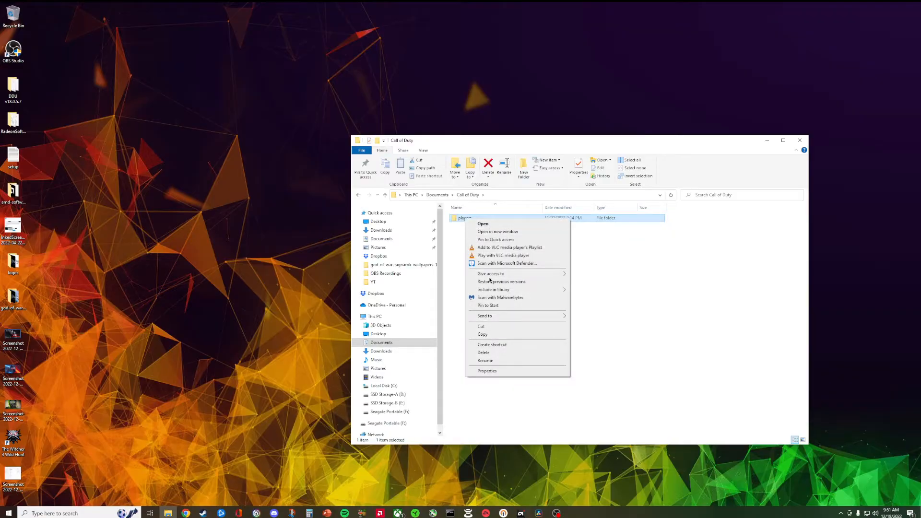
{"action": "left_click", "coordinate": [486, 370]}
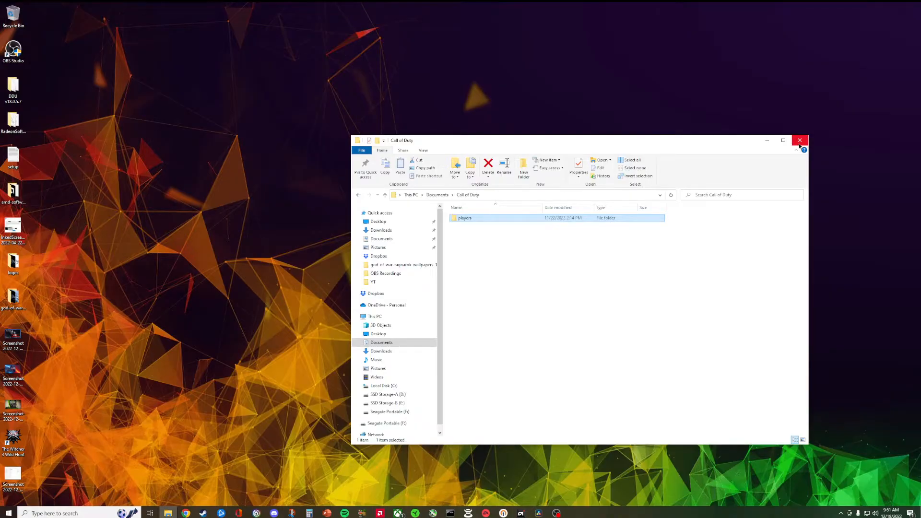
{"action": "mouse_move", "coordinate": [799, 140]}
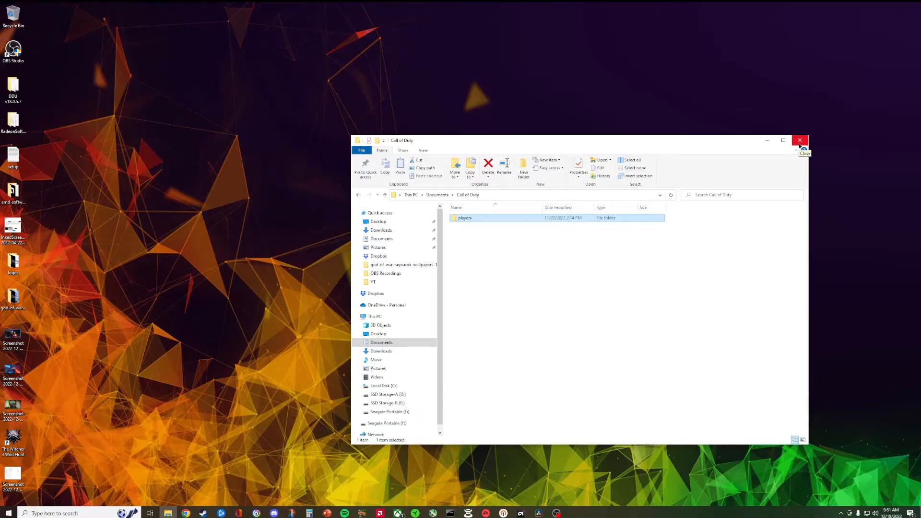
{"action": "left_click", "coordinate": [799, 140]}
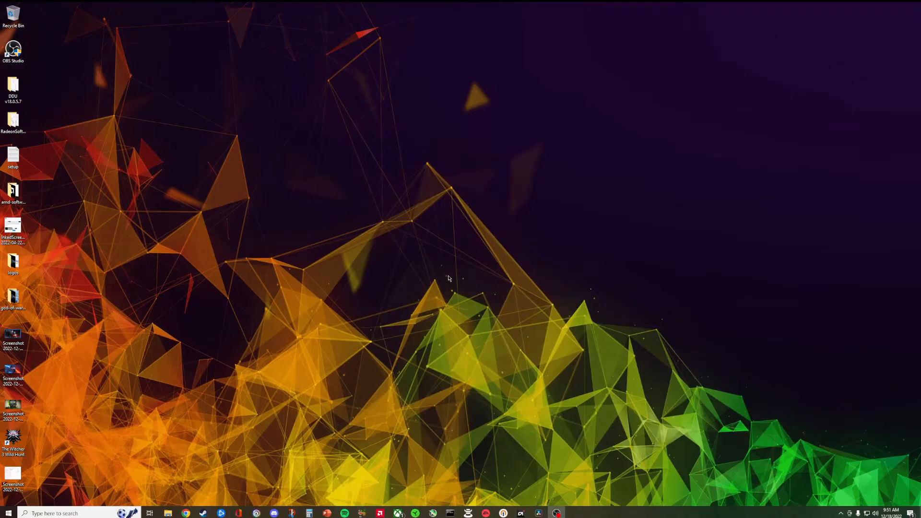
{"action": "mouse_move", "coordinate": [281, 305]}
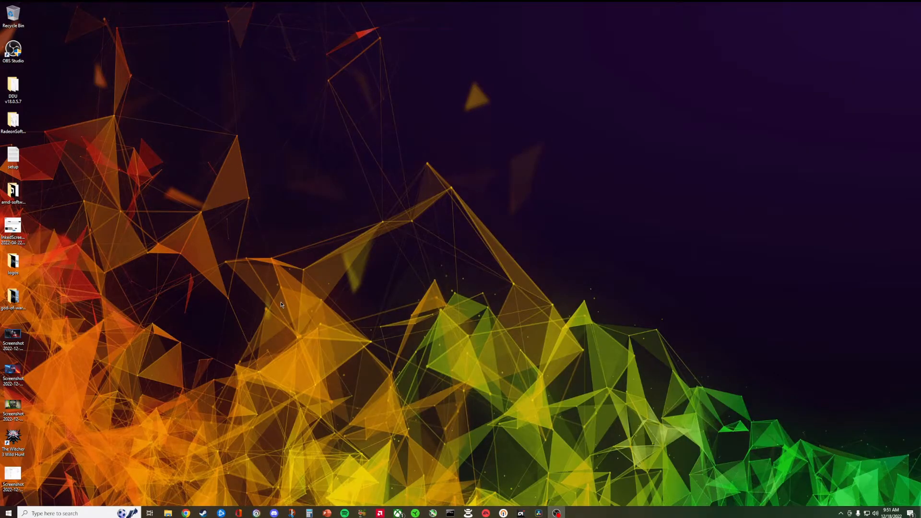
{"action": "mouse_move", "coordinate": [88, 473]}
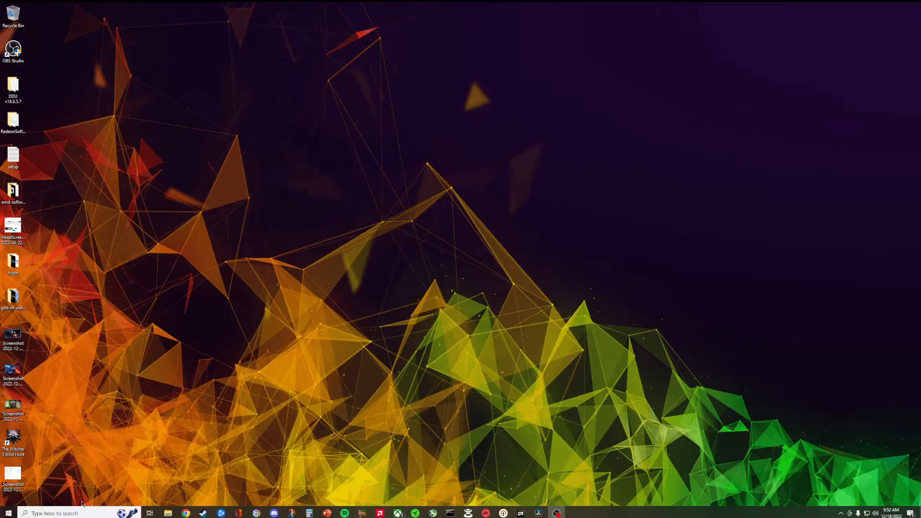
Bring up Windows Start search from the taskbar search box.
{"action": "left_click", "coordinate": [62, 513]}
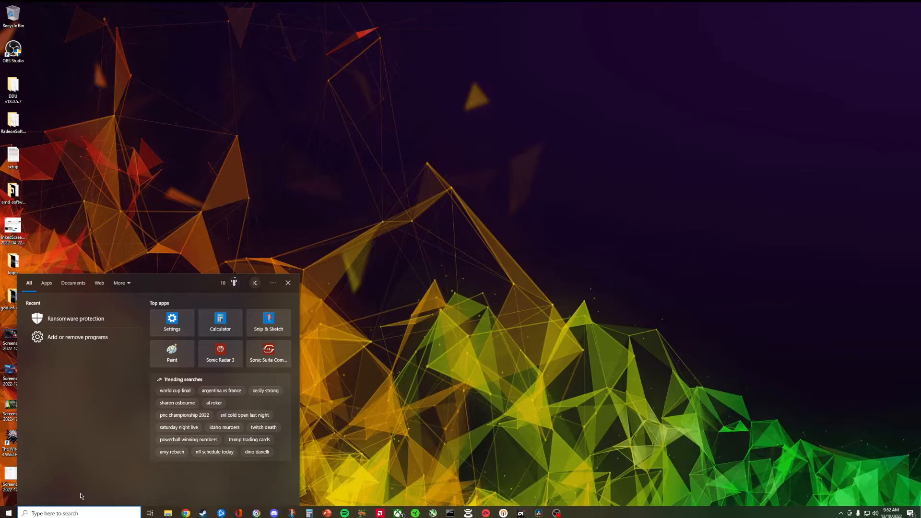
{"action": "mouse_move", "coordinate": [81, 377]}
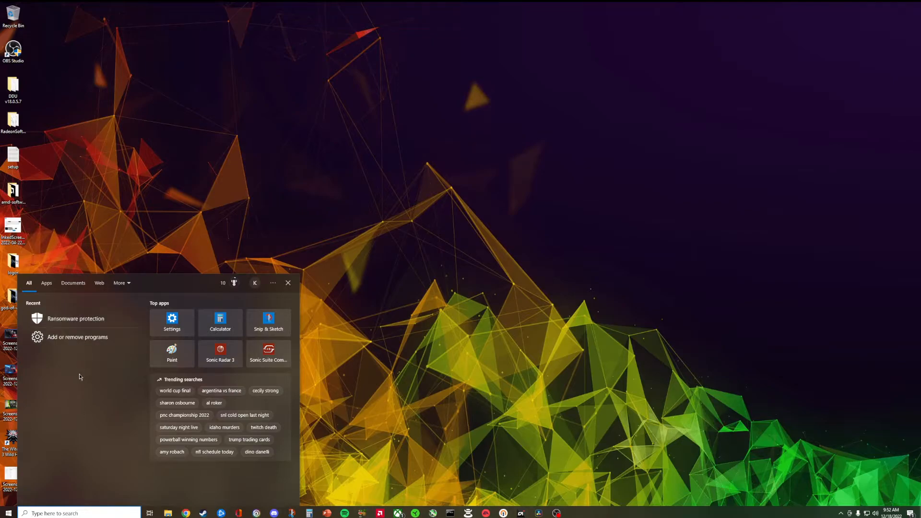
{"action": "mouse_move", "coordinate": [74, 504]}
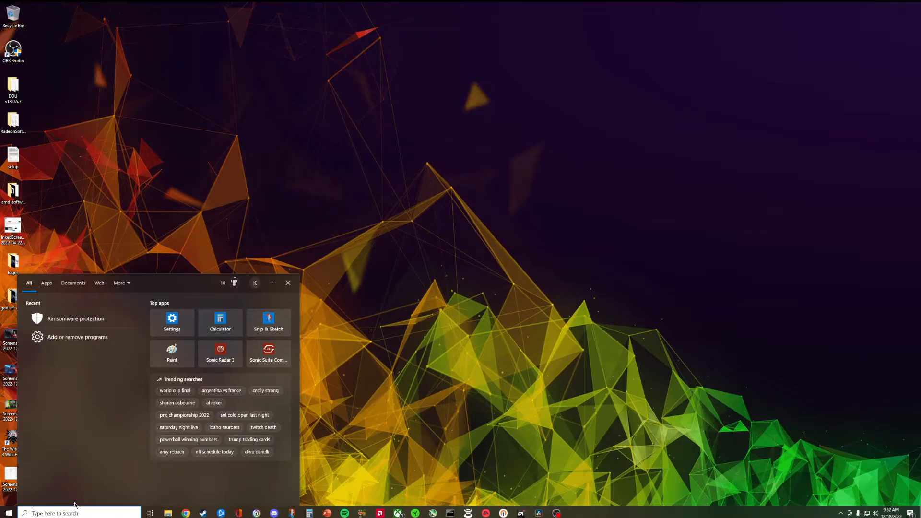
Search 'rans' to reach the Ransomware protection page in Windows Security.
{"action": "type", "text": "rans"}
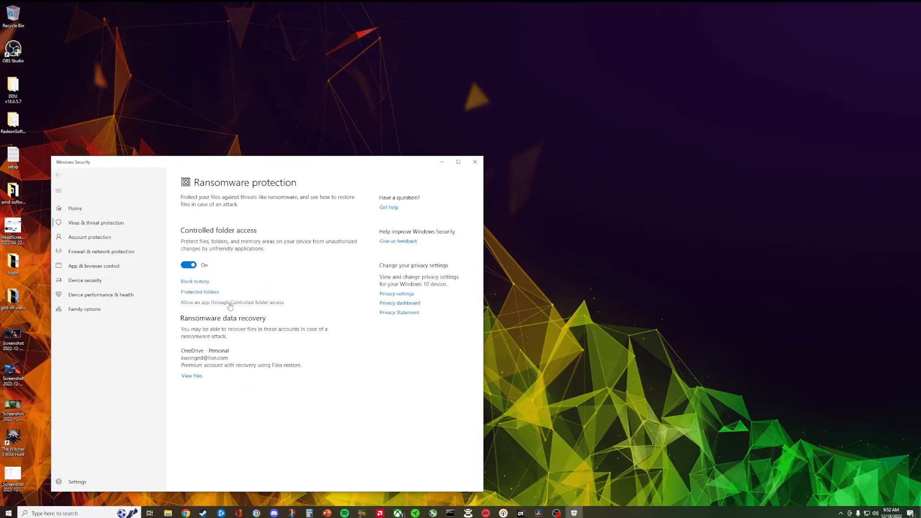
{"action": "mouse_move", "coordinate": [238, 316]}
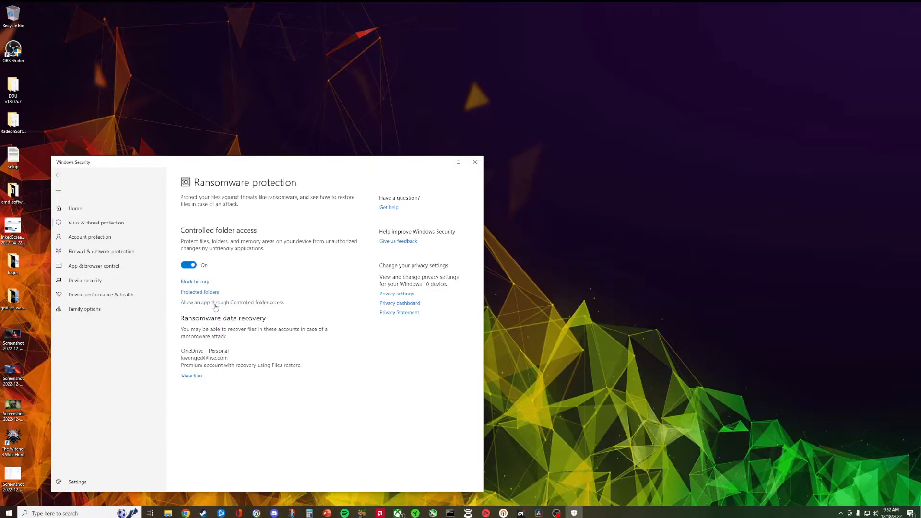
{"action": "mouse_move", "coordinate": [255, 305]}
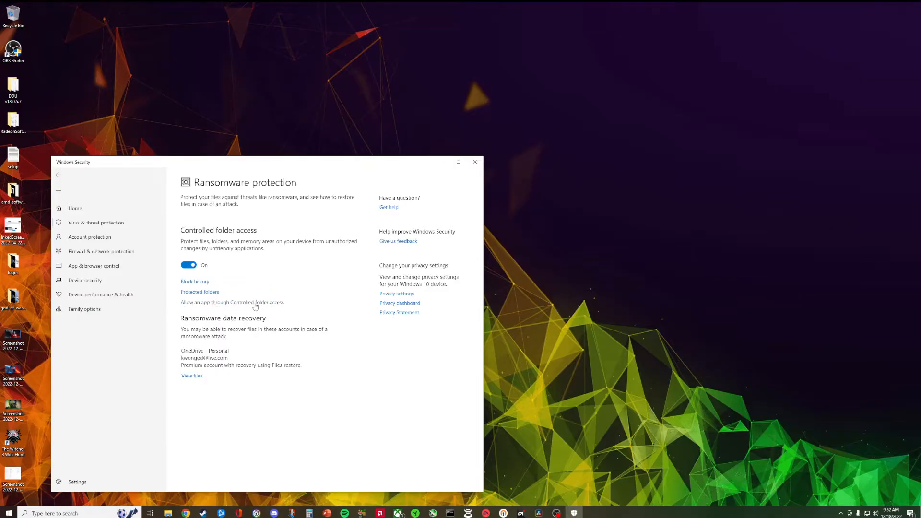
Show the apps allowed through Controlled folder access, including Call of Duty executables.
{"action": "left_click", "coordinate": [232, 302]}
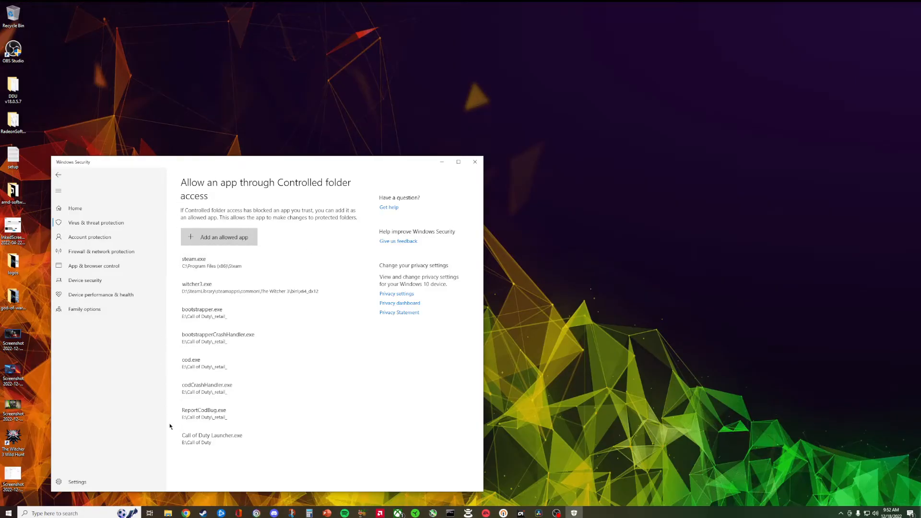
{"action": "mouse_move", "coordinate": [226, 342]}
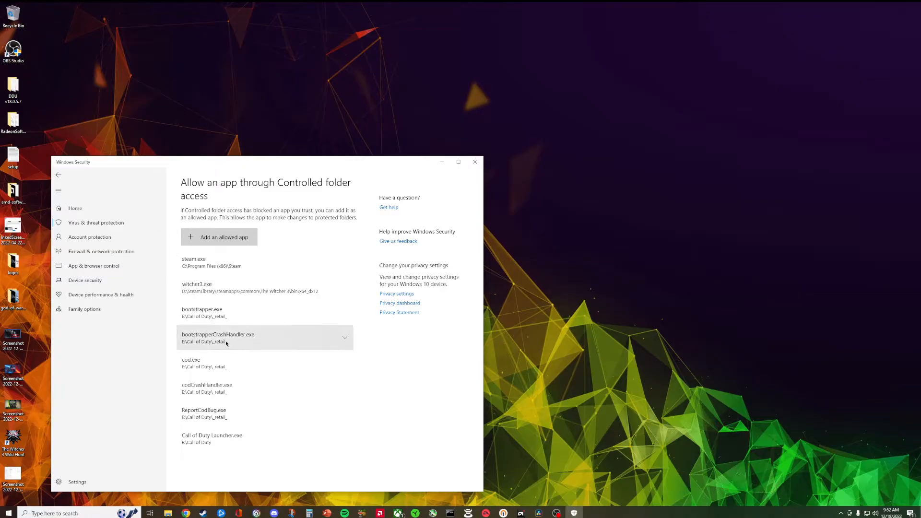
{"action": "mouse_move", "coordinate": [230, 329]}
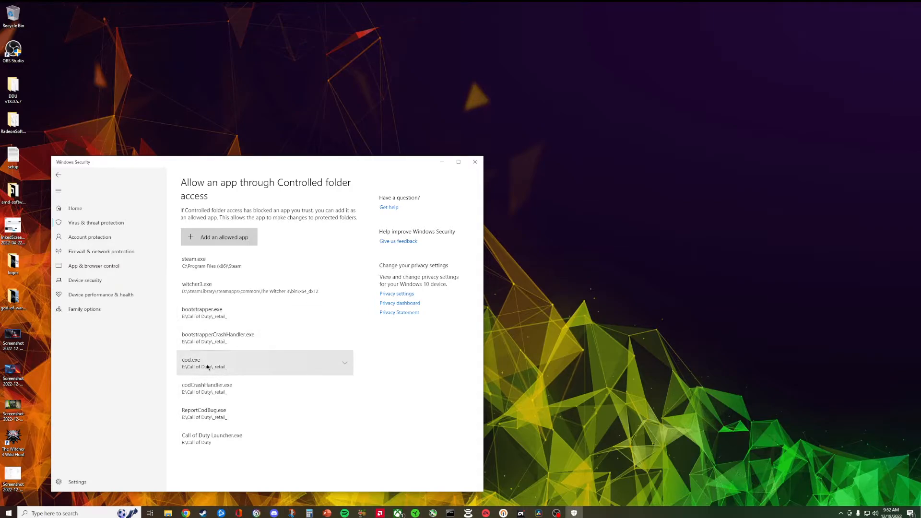
{"action": "mouse_move", "coordinate": [207, 378]}
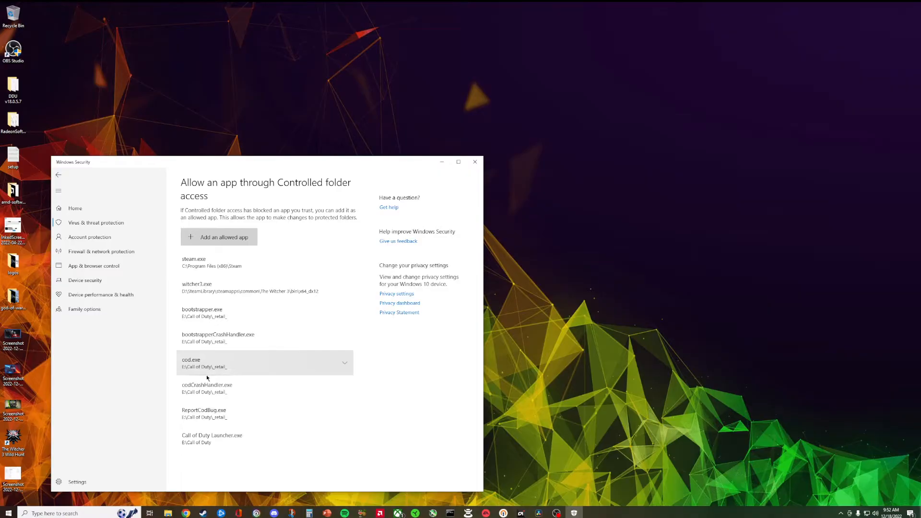
{"action": "mouse_move", "coordinate": [206, 380]}
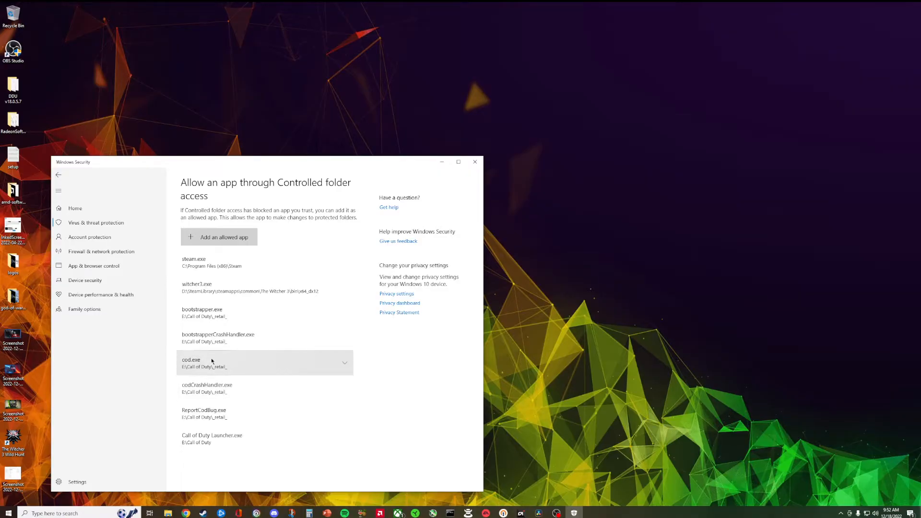
{"action": "mouse_move", "coordinate": [196, 362]}
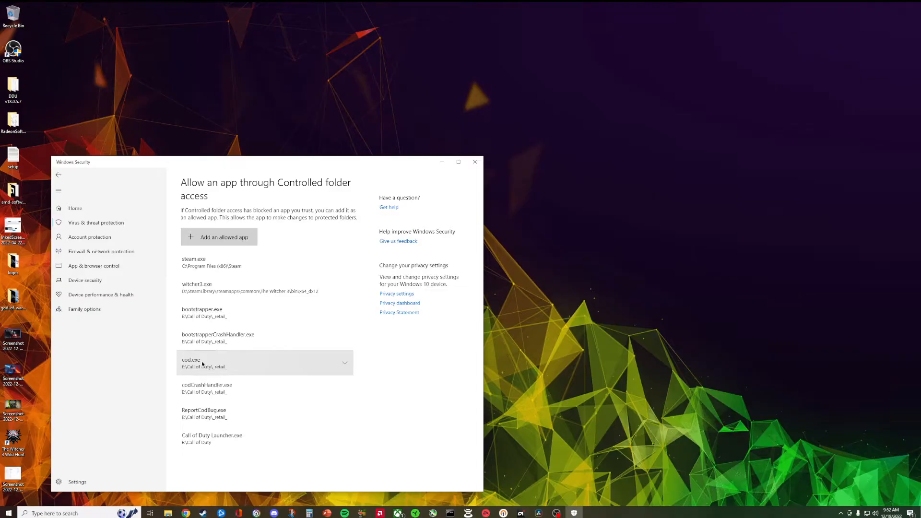
{"action": "mouse_move", "coordinate": [207, 342]}
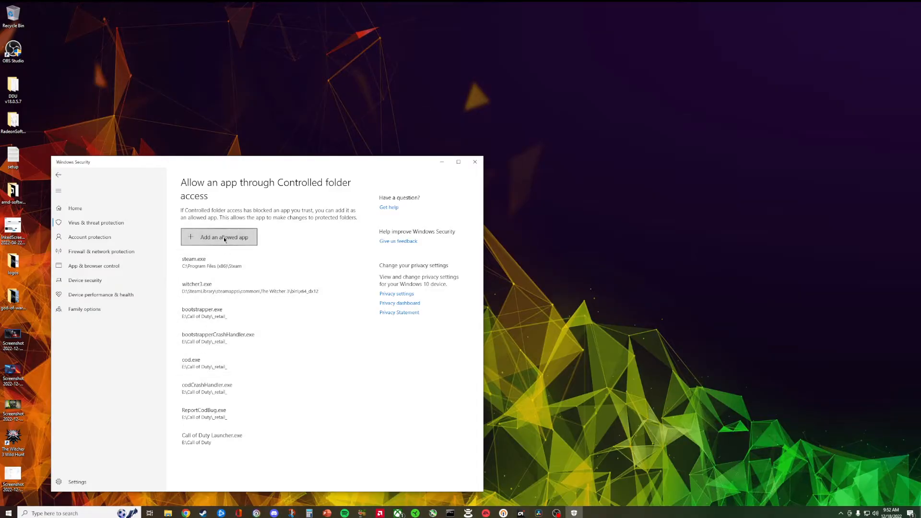
{"action": "left_click", "coordinate": [219, 237]}
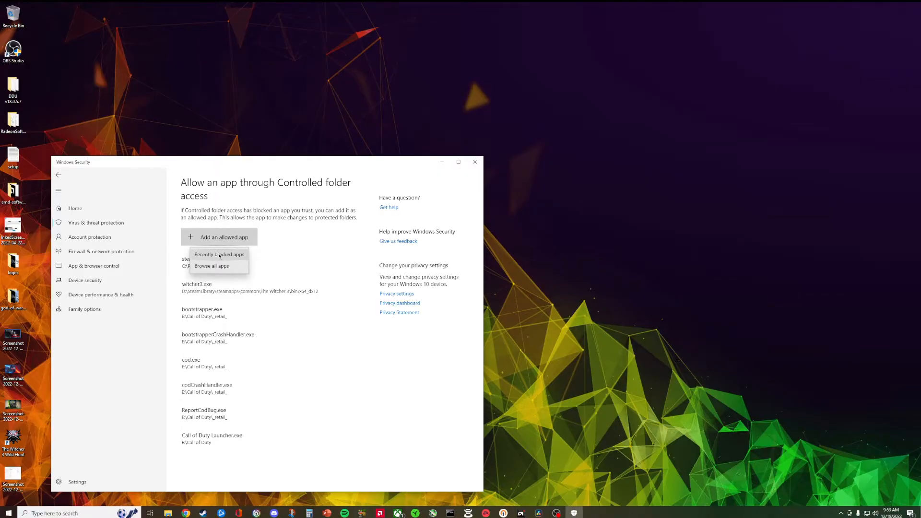
{"action": "mouse_move", "coordinate": [208, 272]}
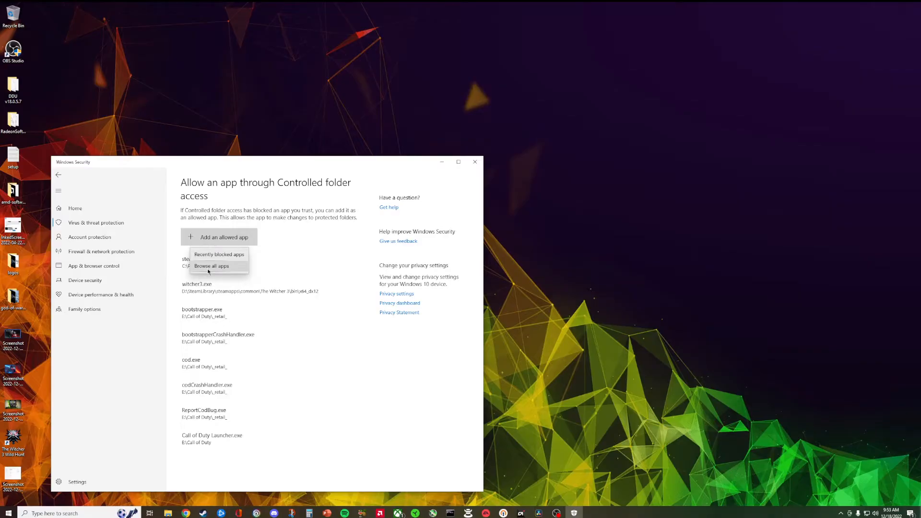
{"action": "left_click", "coordinate": [211, 265]}
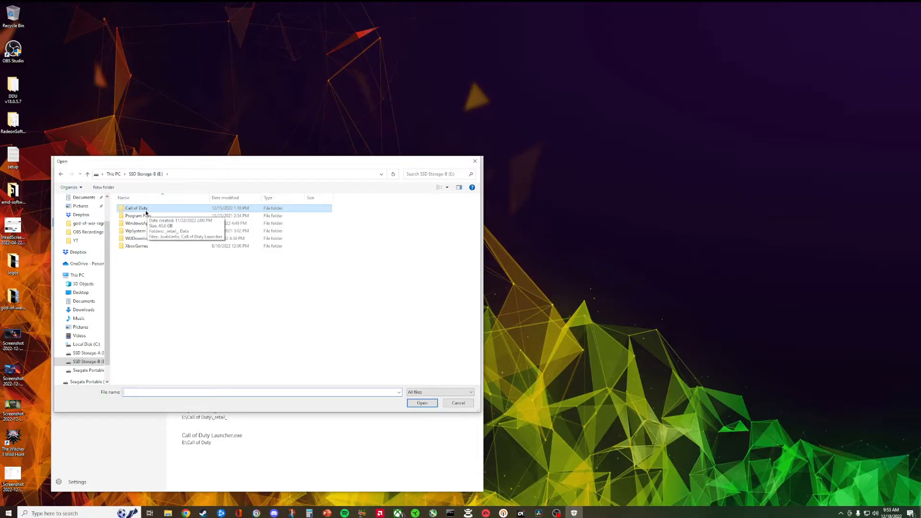
{"action": "double_click", "coordinate": [136, 208]}
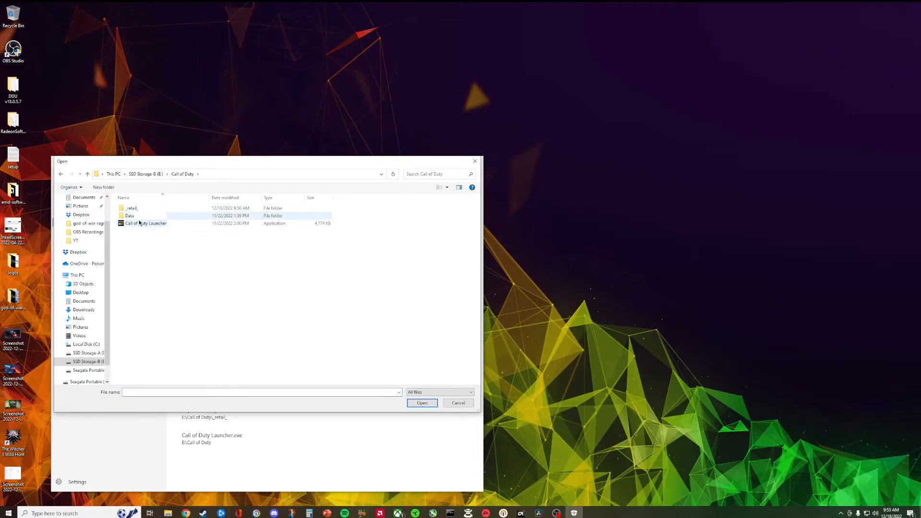
{"action": "double_click", "coordinate": [129, 215]}
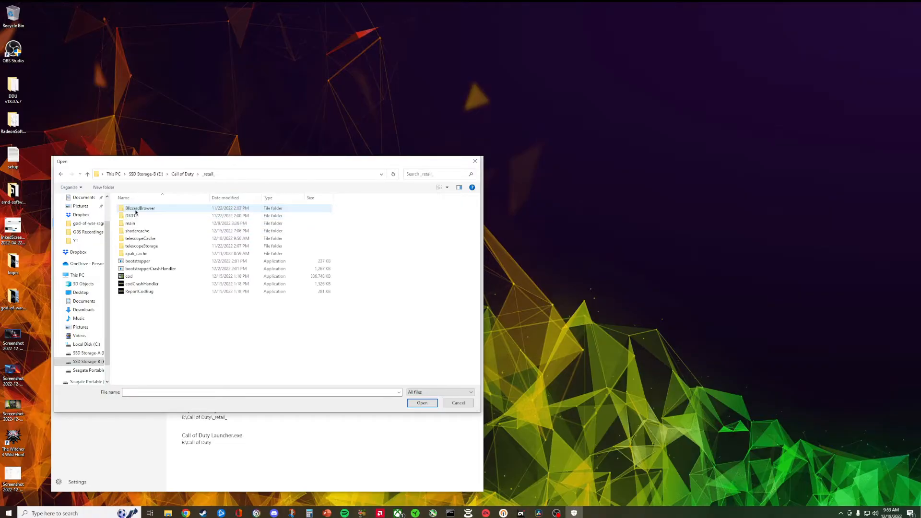
{"action": "left_click", "coordinate": [129, 277]}
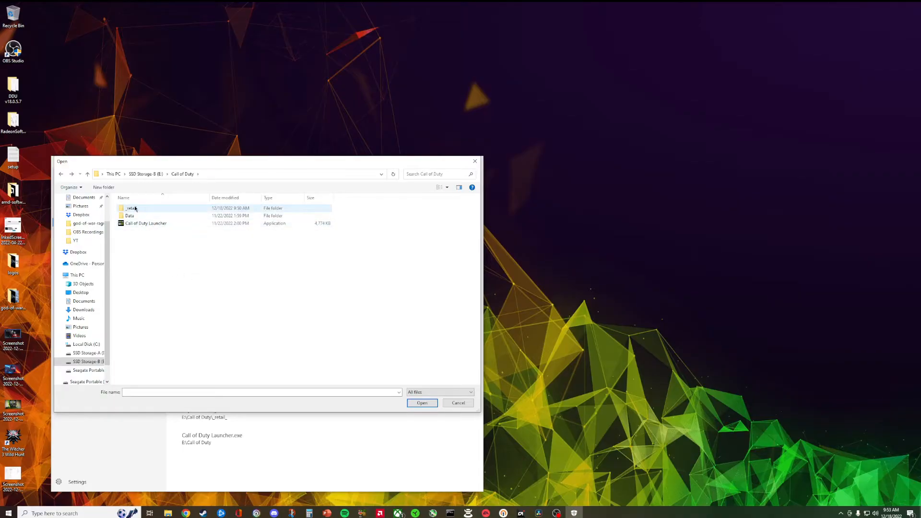
{"action": "double_click", "coordinate": [130, 208]}
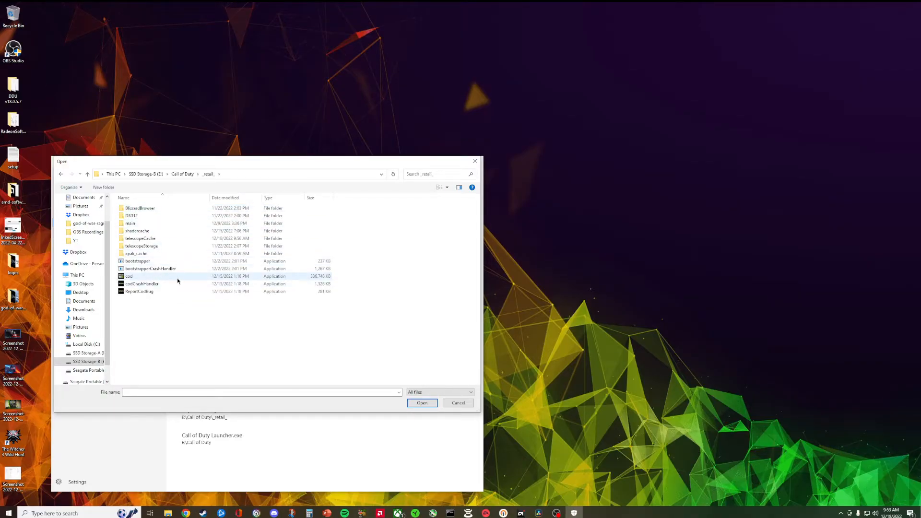
{"action": "mouse_move", "coordinate": [222, 276]}
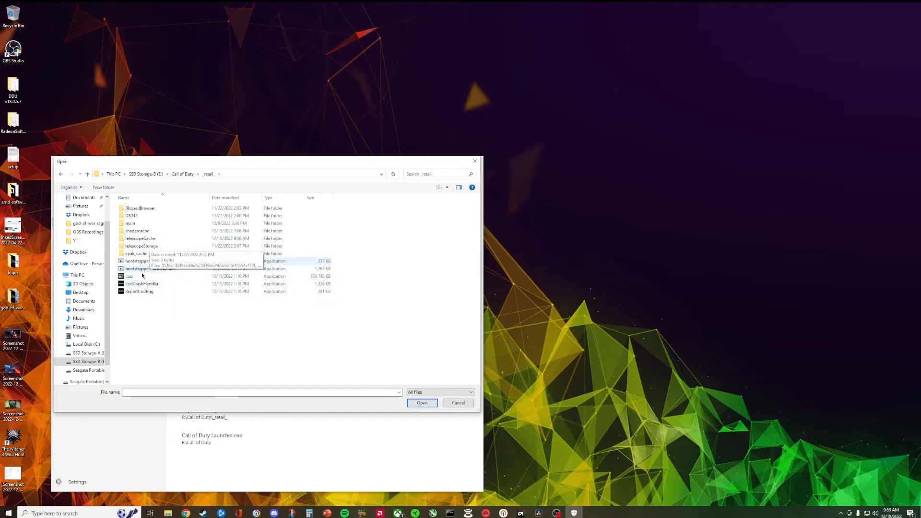
{"action": "mouse_move", "coordinate": [436, 412]}
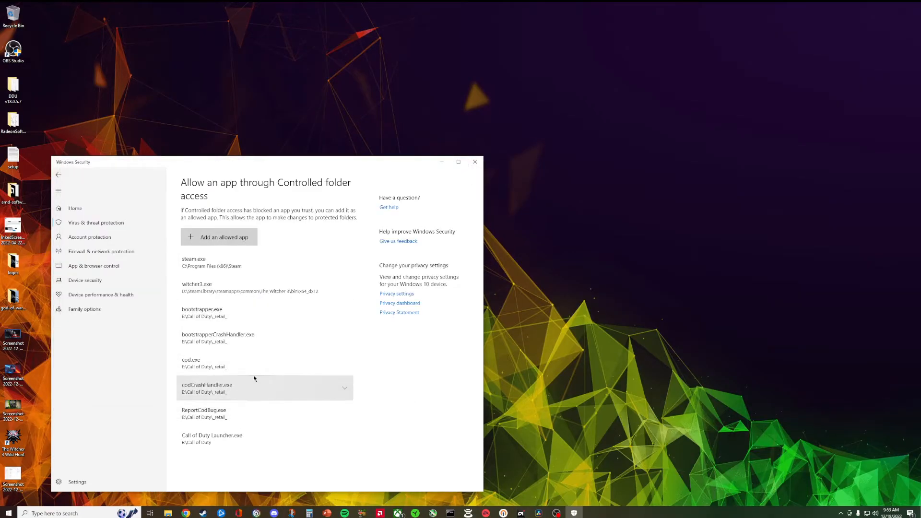
{"action": "left_click", "coordinate": [219, 237]}
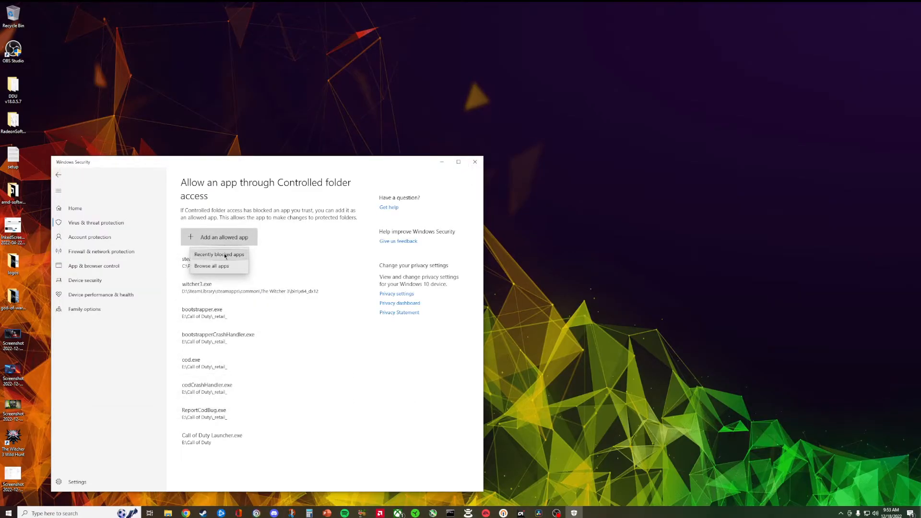
{"action": "left_click", "coordinate": [218, 254]}
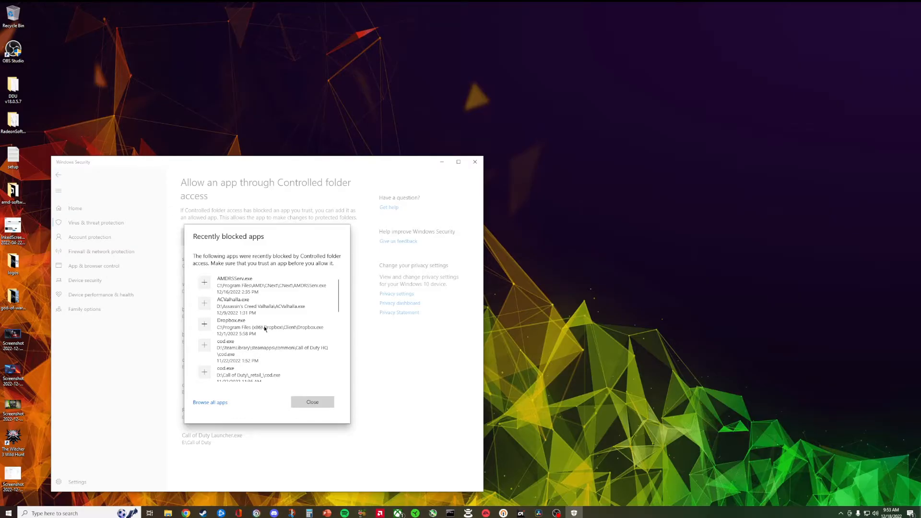
{"action": "mouse_move", "coordinate": [293, 299]}
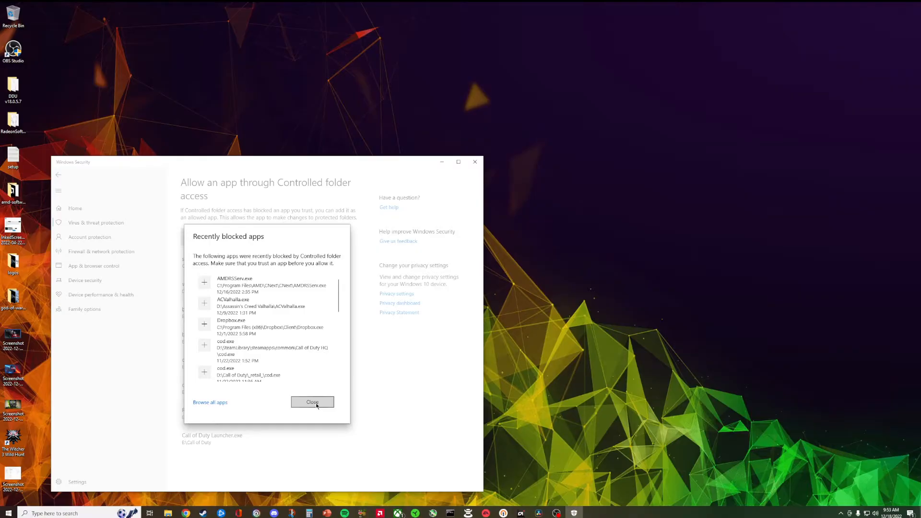
{"action": "left_click", "coordinate": [312, 402]}
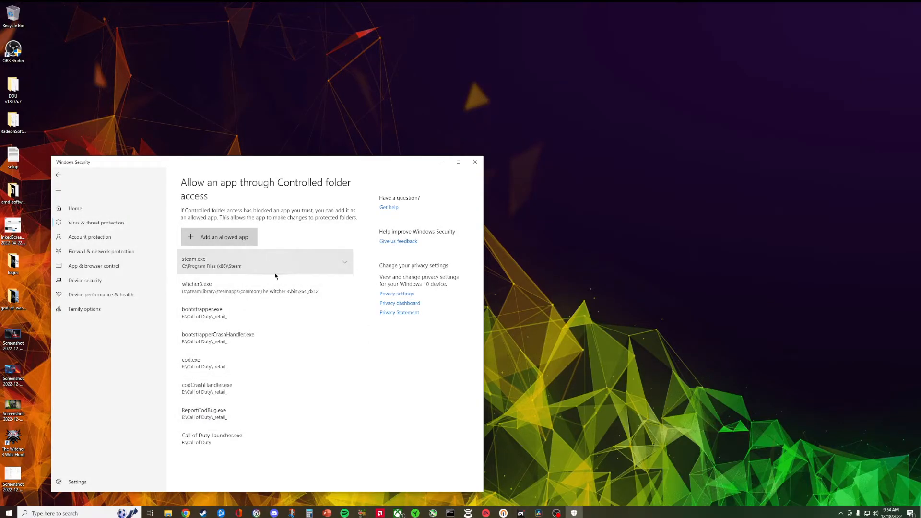
{"action": "mouse_move", "coordinate": [284, 299]}
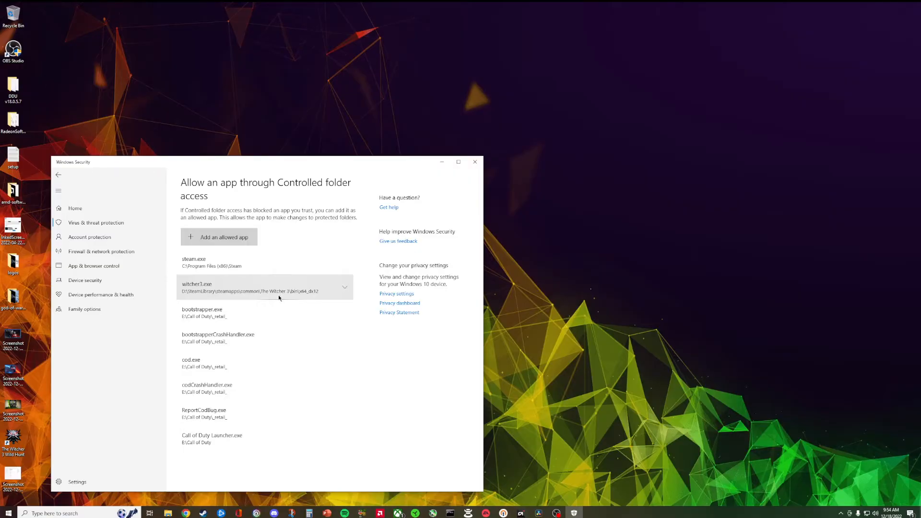
{"action": "mouse_move", "coordinate": [277, 295]}
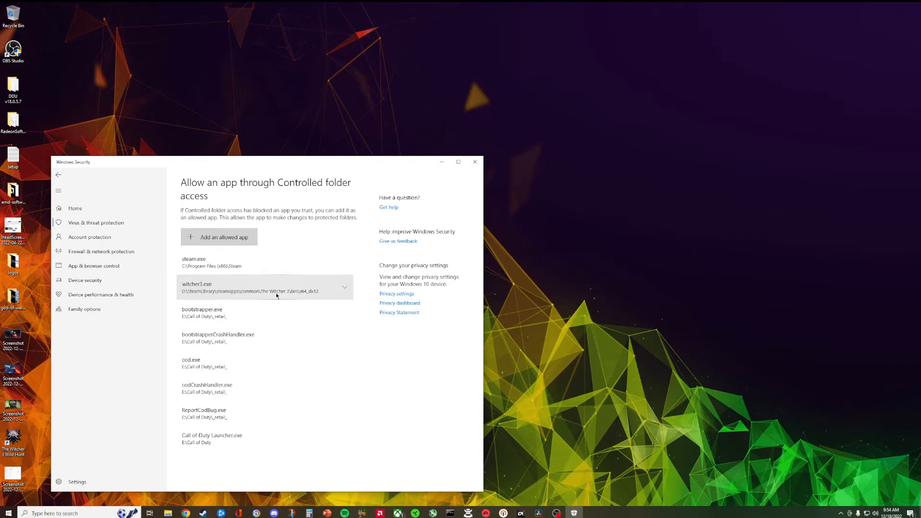
{"action": "mouse_move", "coordinate": [270, 298]}
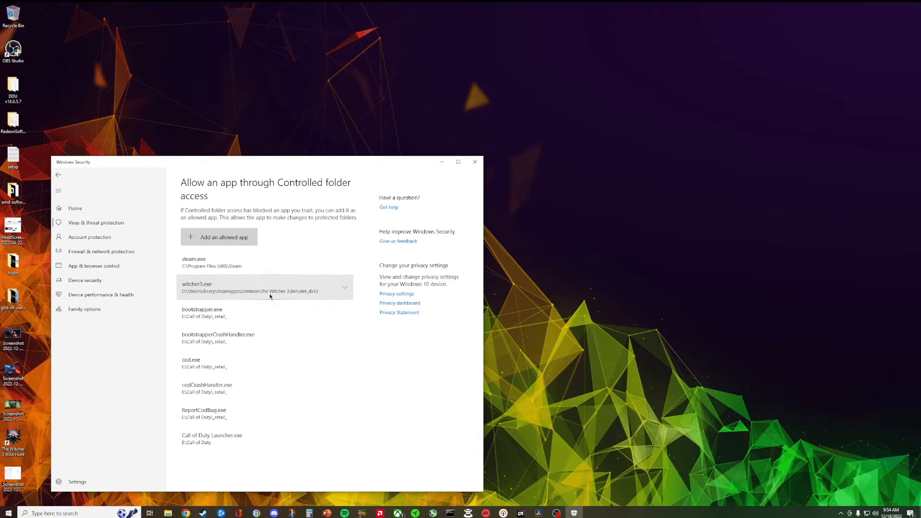
{"action": "mouse_move", "coordinate": [262, 295]}
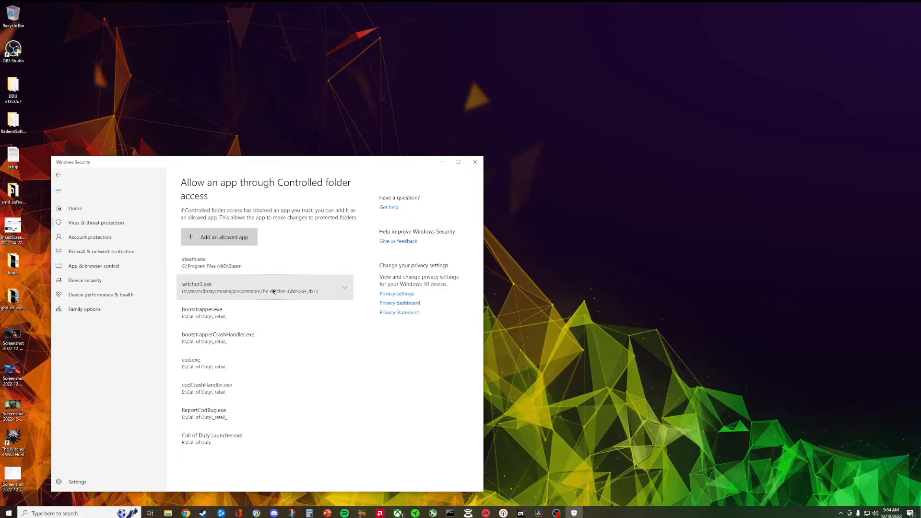
{"action": "mouse_move", "coordinate": [273, 282]}
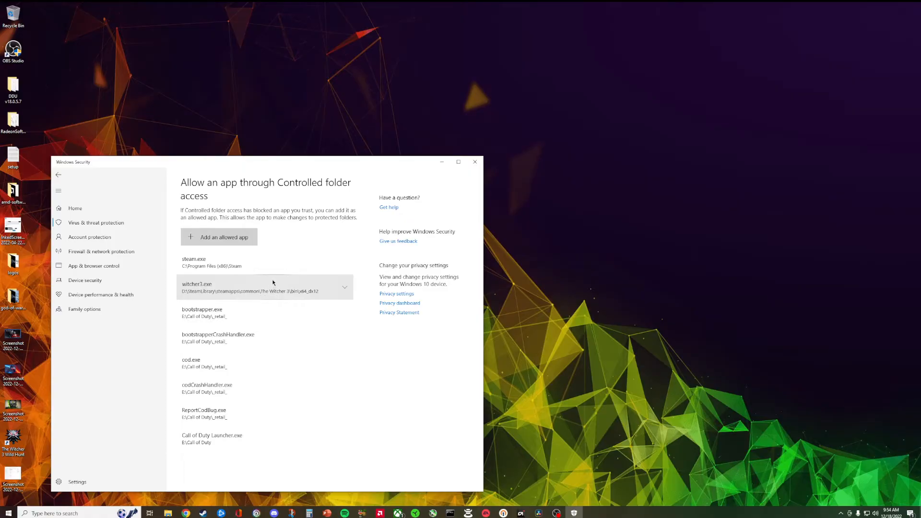
{"action": "mouse_move", "coordinate": [268, 281]}
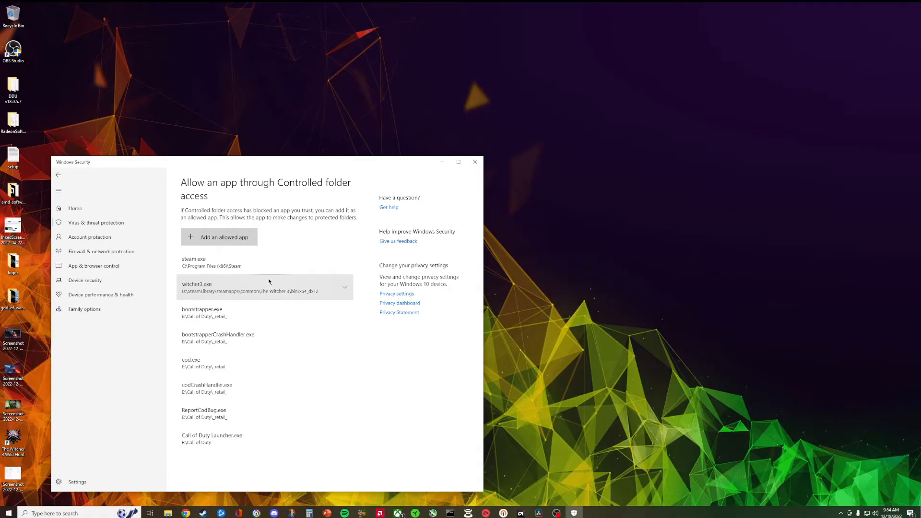
{"action": "mouse_move", "coordinate": [238, 237]}
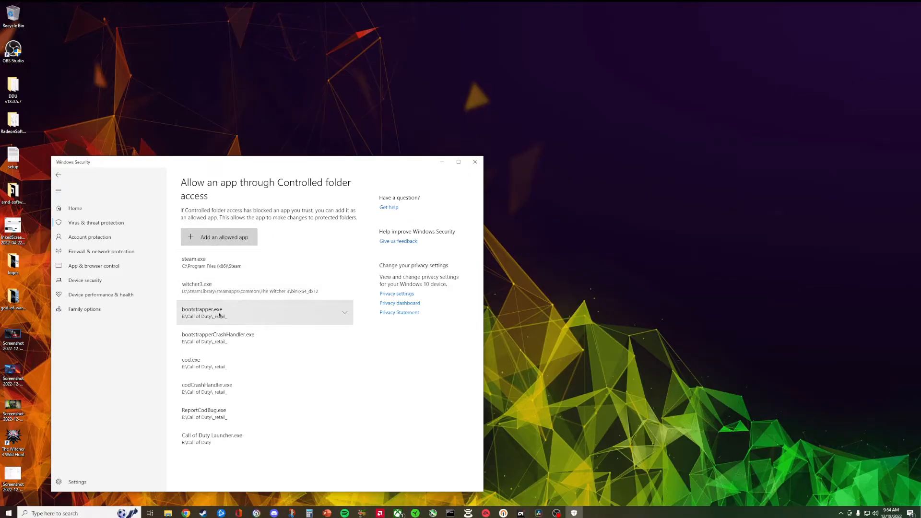
{"action": "mouse_move", "coordinate": [227, 369]}
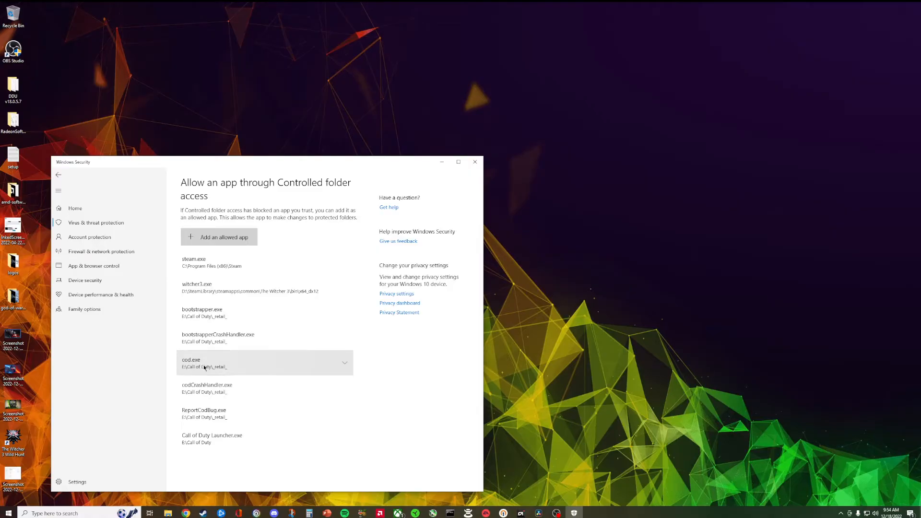
{"action": "mouse_move", "coordinate": [233, 338]}
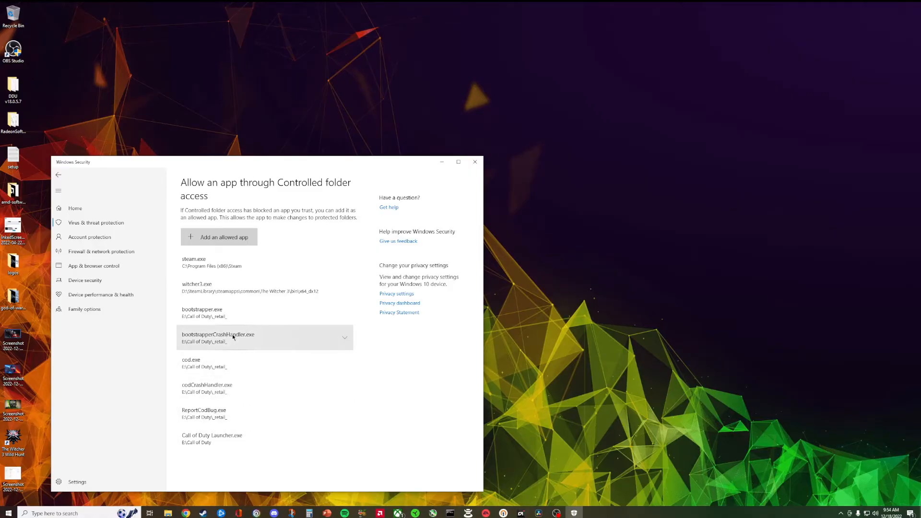
{"action": "mouse_move", "coordinate": [225, 391]}
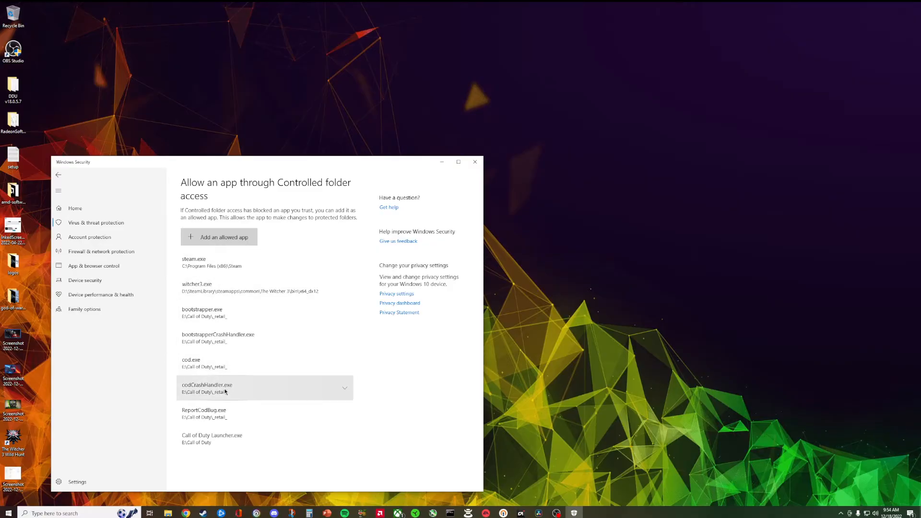
{"action": "mouse_move", "coordinate": [252, 340]}
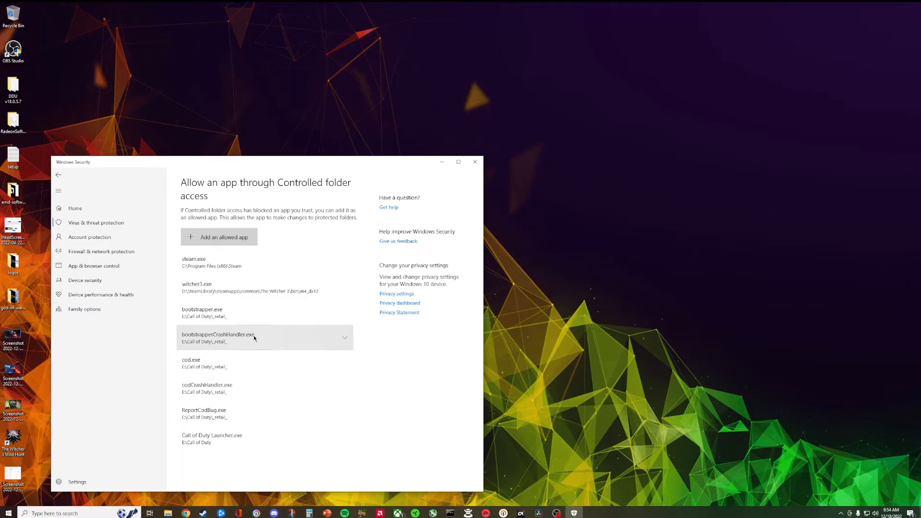
{"action": "mouse_move", "coordinate": [140, 251]}
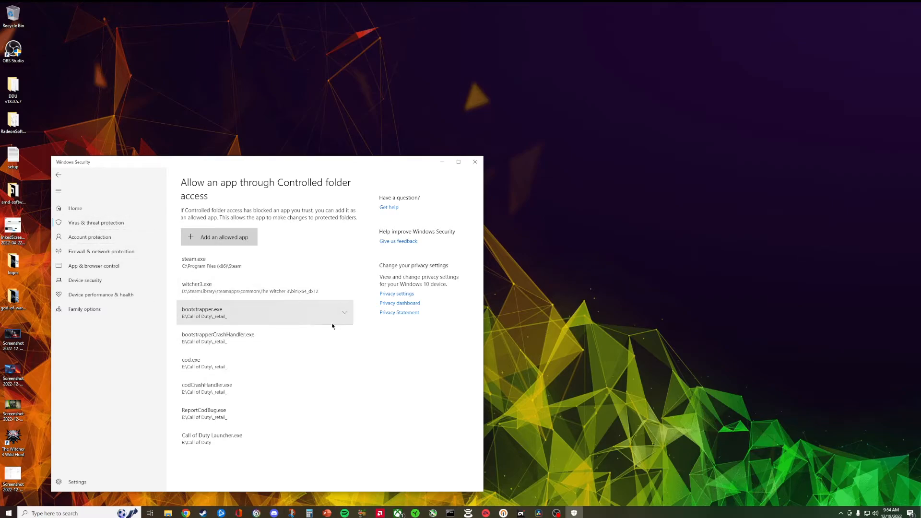
{"action": "mouse_move", "coordinate": [325, 321]}
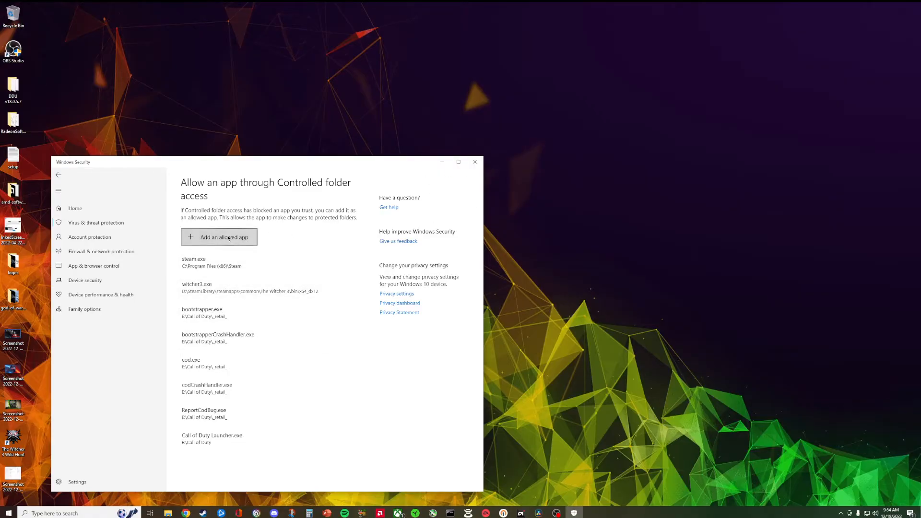
Review the Recently blocked apps list without changes, then bring up Battle.net.
{"action": "left_click", "coordinate": [219, 237]}
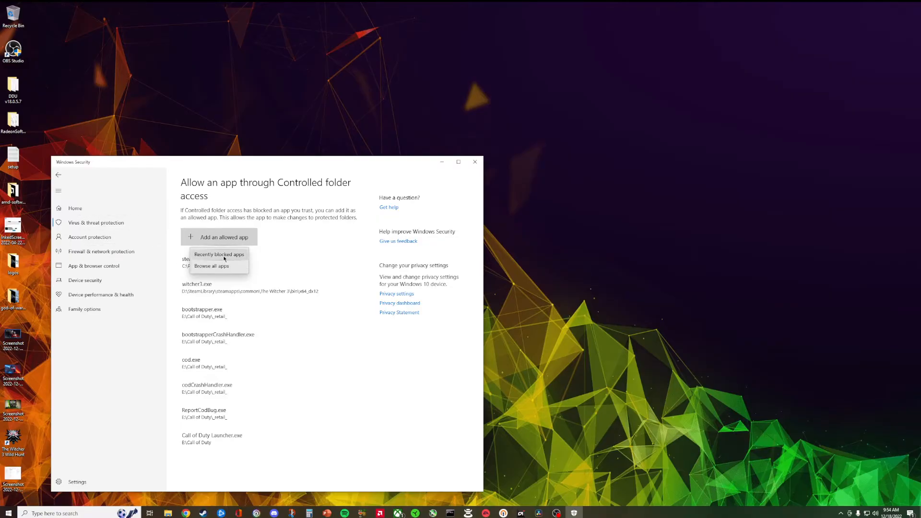
{"action": "left_click", "coordinate": [218, 254]}
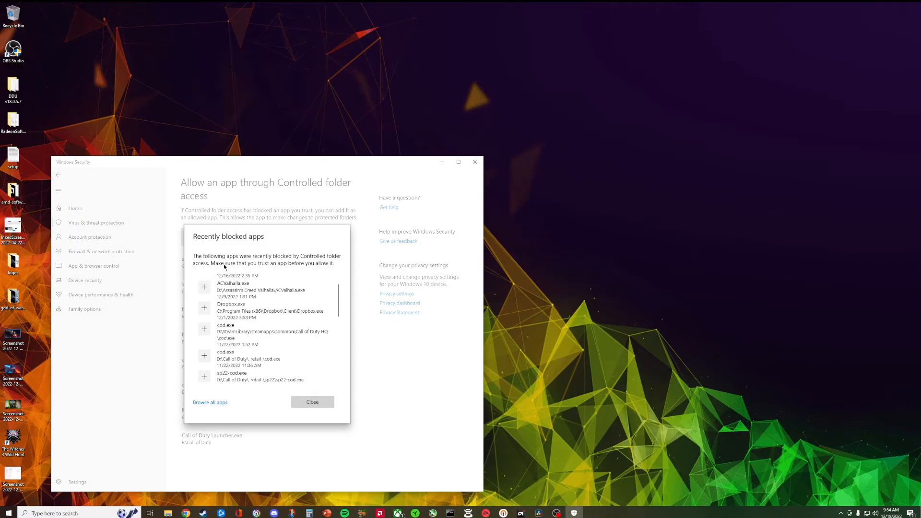
{"action": "left_click", "coordinate": [313, 402]}
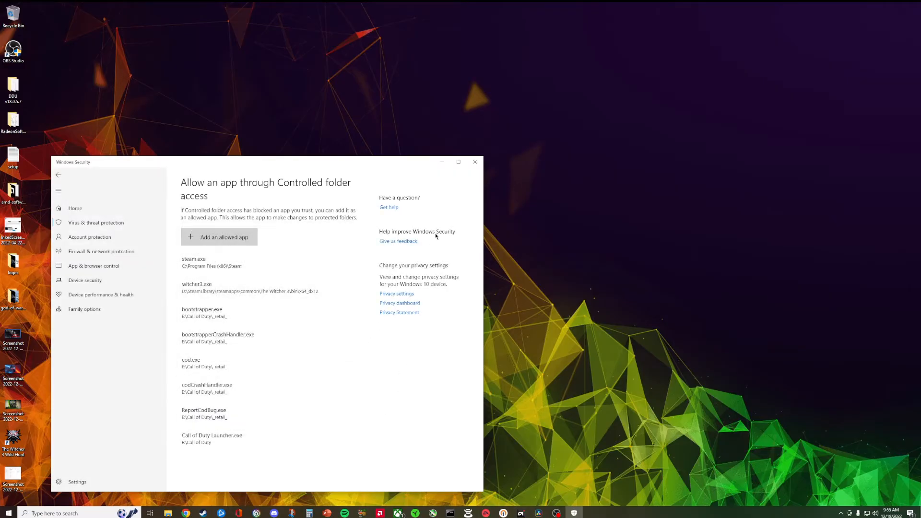
{"action": "left_click", "coordinate": [475, 161]}
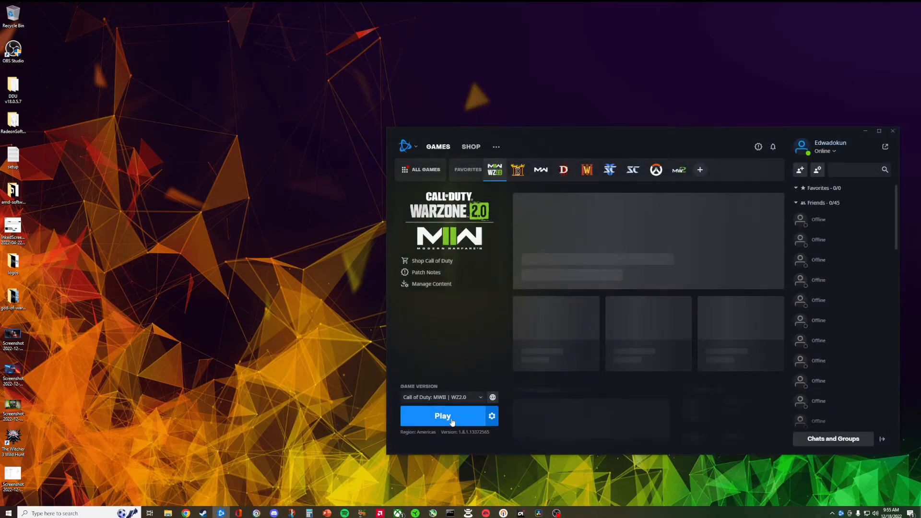
Launch Call of Duty: MWII | WZ2.0 with the Play button in Battle.net.
{"action": "left_click", "coordinate": [442, 415]}
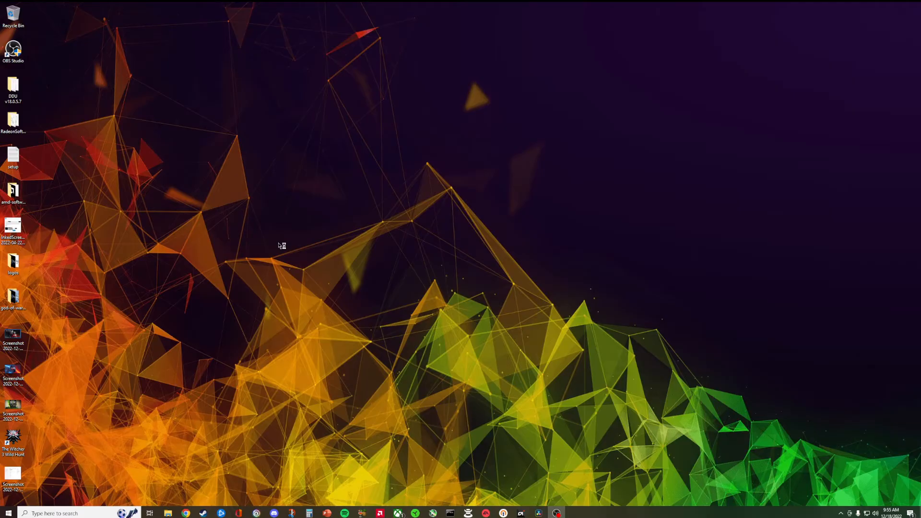
{"action": "mouse_move", "coordinate": [276, 246]}
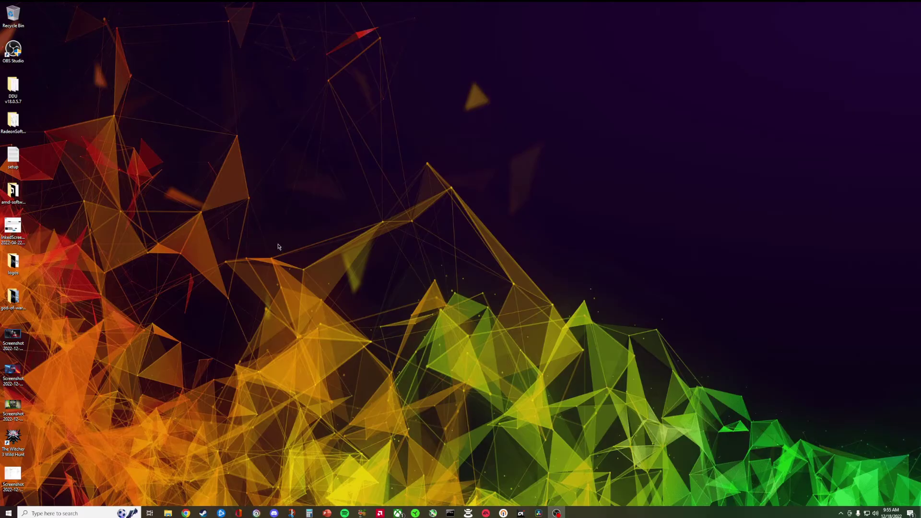
{"action": "mouse_move", "coordinate": [554, 267]}
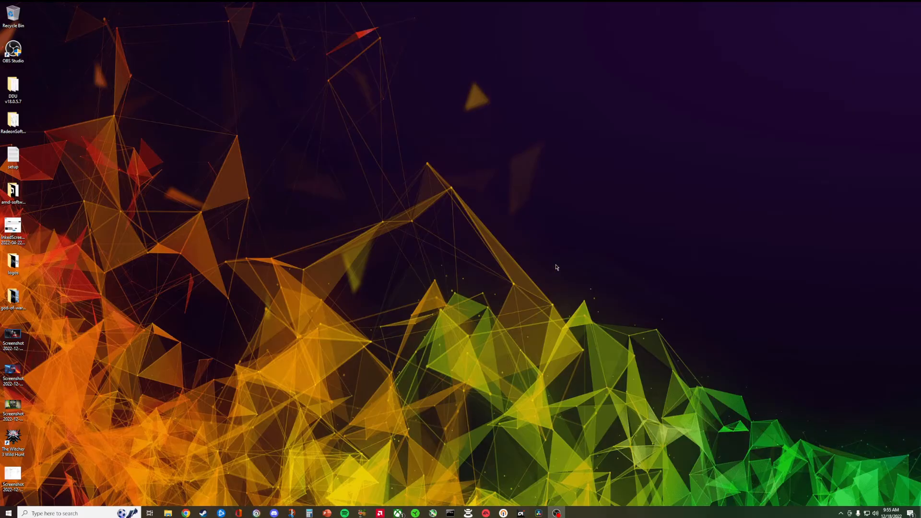
{"action": "mouse_move", "coordinate": [414, 159]}
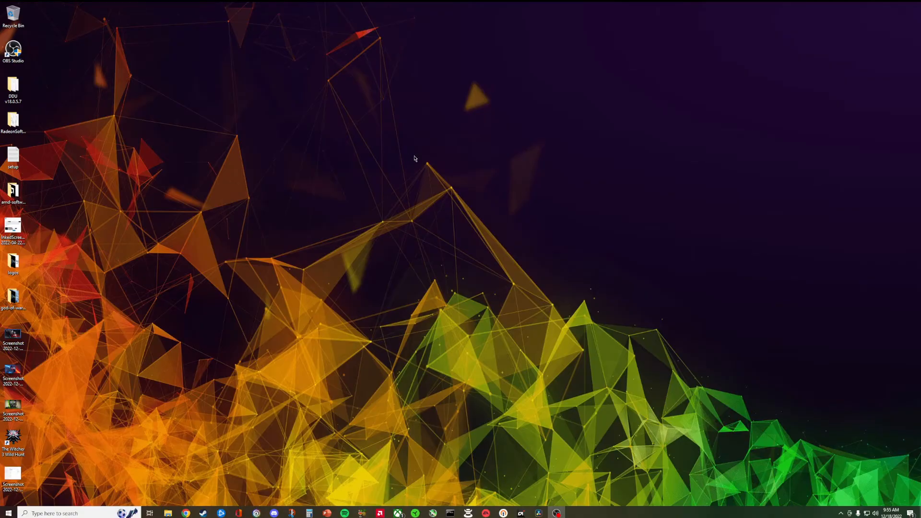
{"action": "mouse_move", "coordinate": [408, 158]}
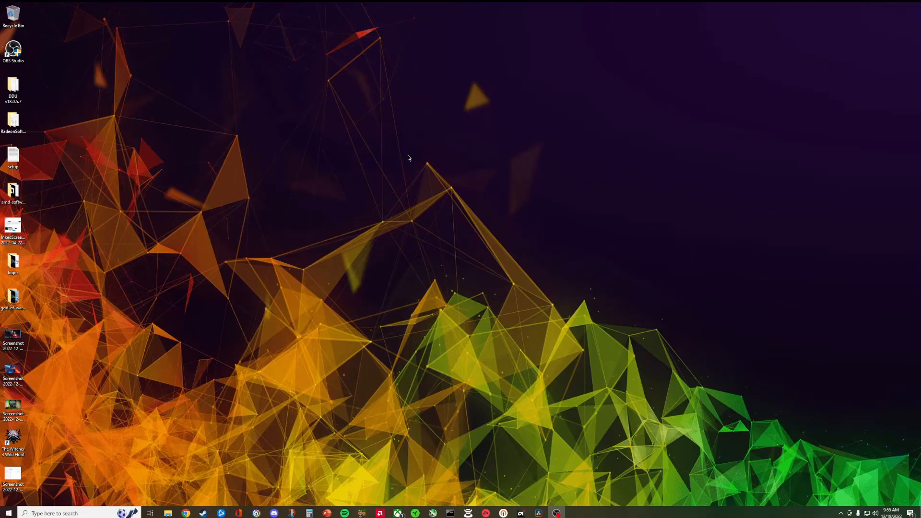
{"action": "mouse_move", "coordinate": [417, 147]}
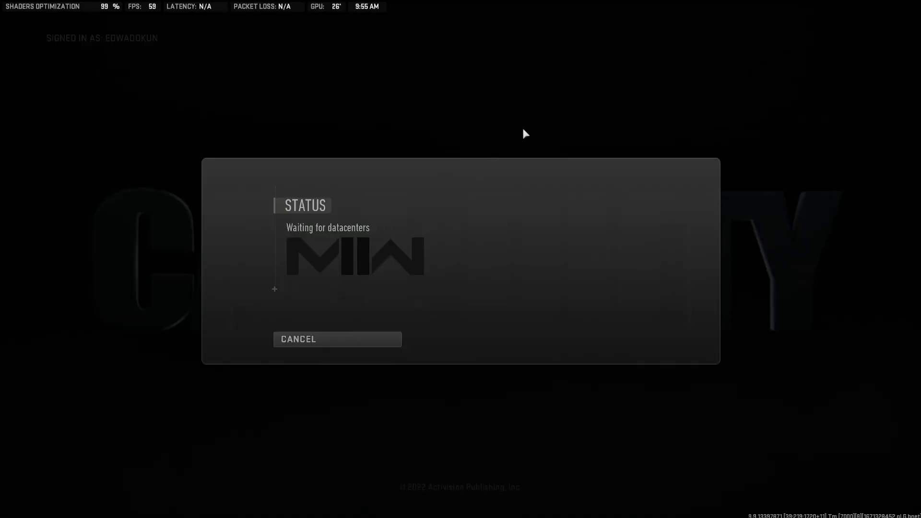
{"action": "mouse_move", "coordinate": [651, 150]}
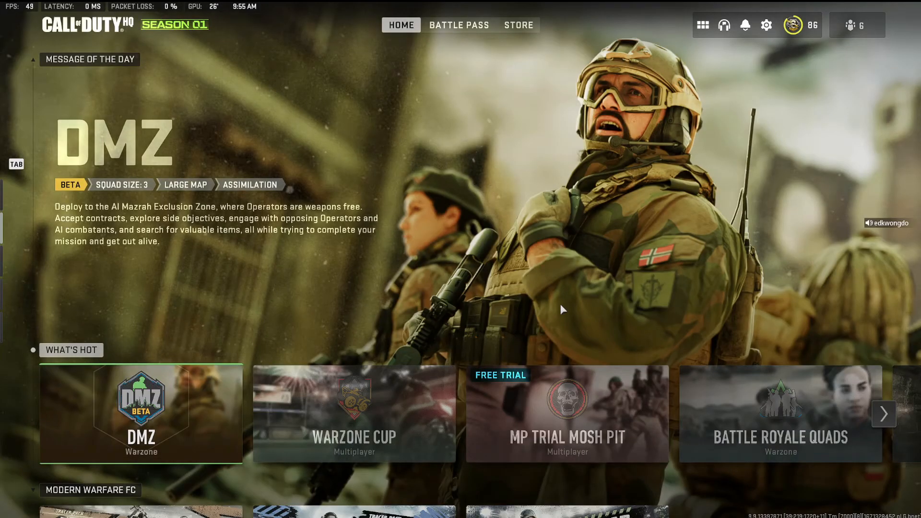
{"action": "left_click", "coordinate": [765, 25]}
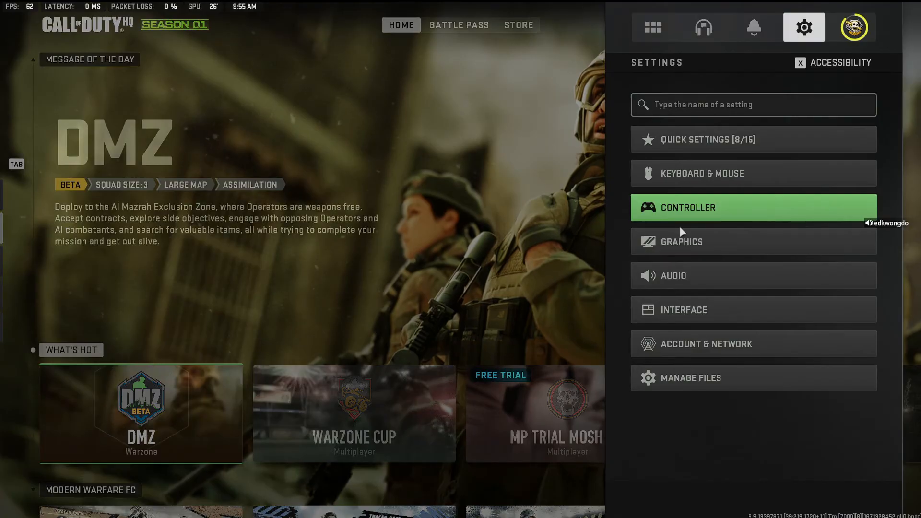
{"action": "left_click", "coordinate": [699, 242]}
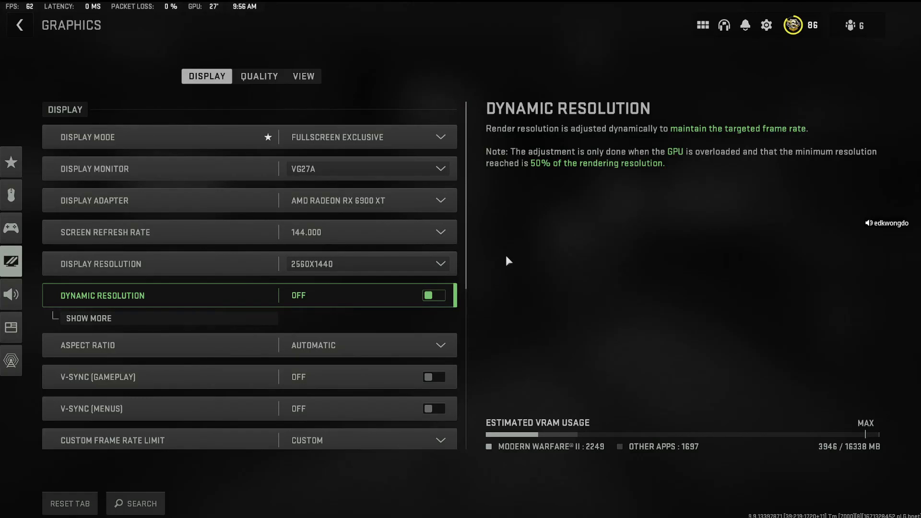
{"action": "mouse_move", "coordinate": [500, 219]}
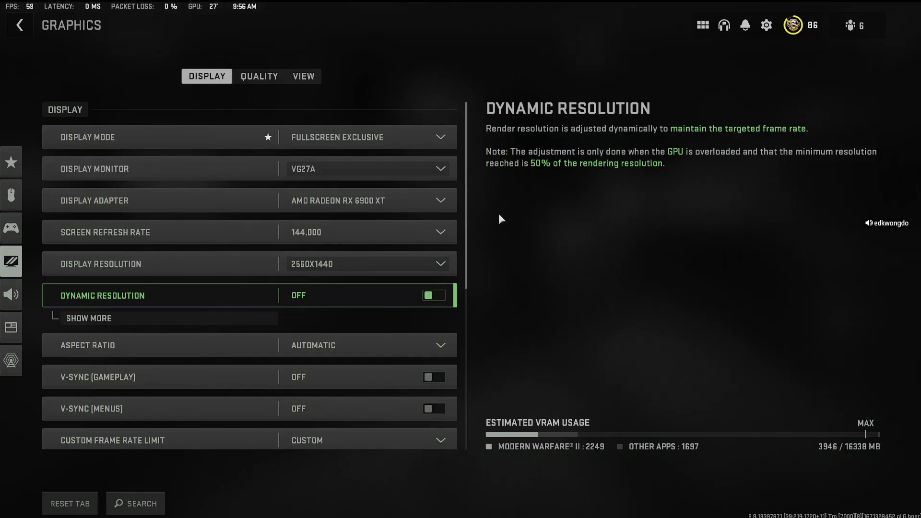
{"action": "mouse_move", "coordinate": [494, 224]}
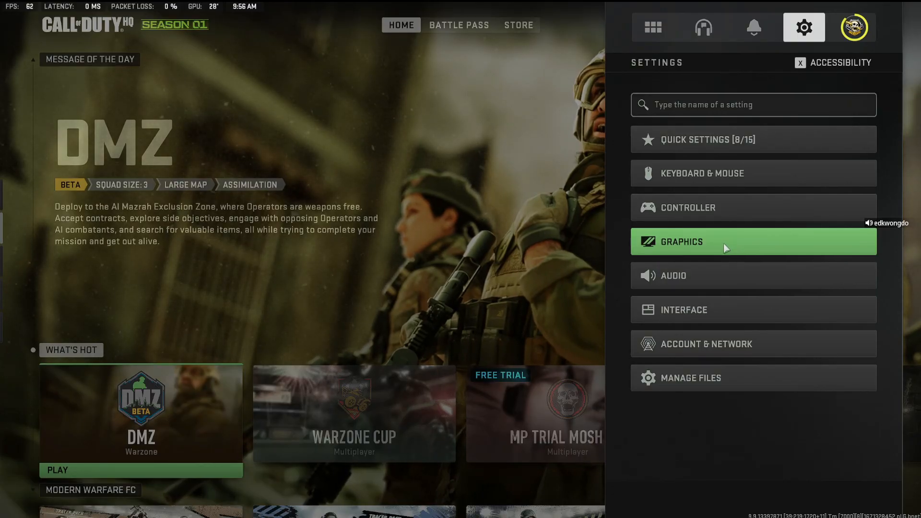
{"action": "mouse_move", "coordinate": [656, 246]}
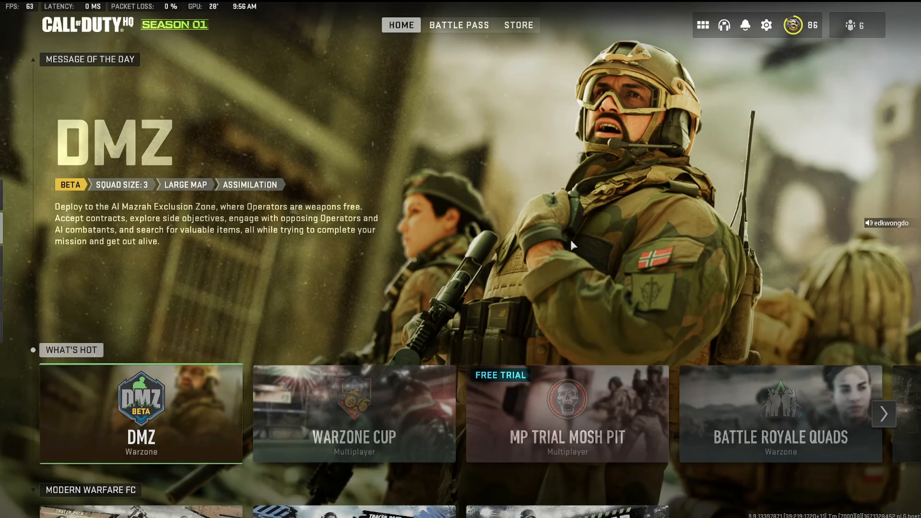
{"action": "mouse_move", "coordinate": [558, 246]}
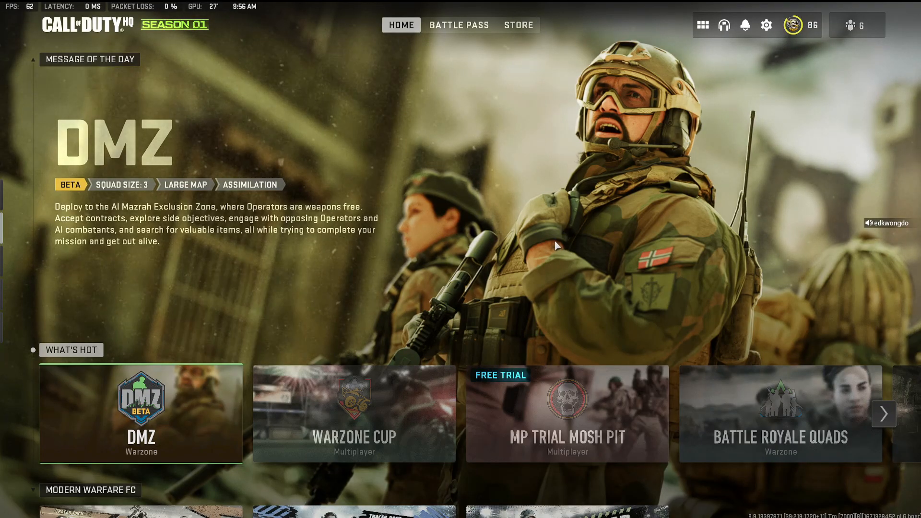
{"action": "mouse_move", "coordinate": [531, 251]}
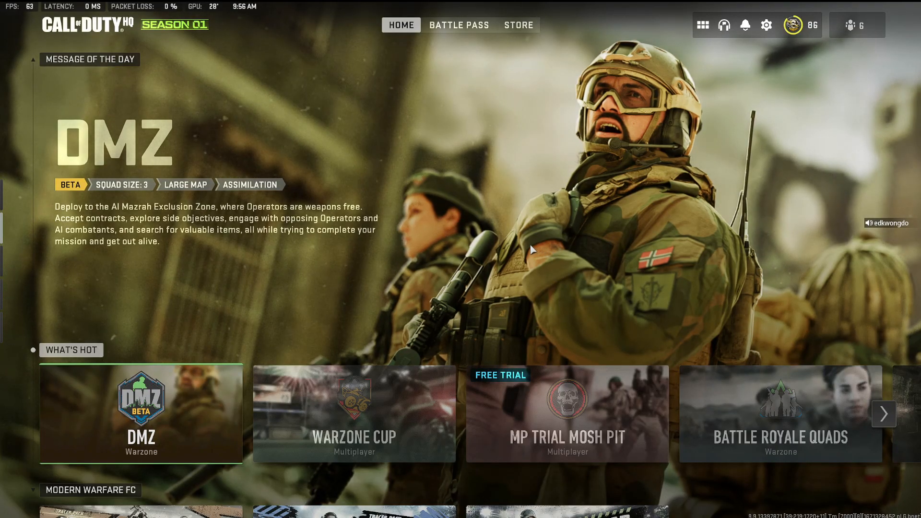
{"action": "mouse_move", "coordinate": [354, 339]}
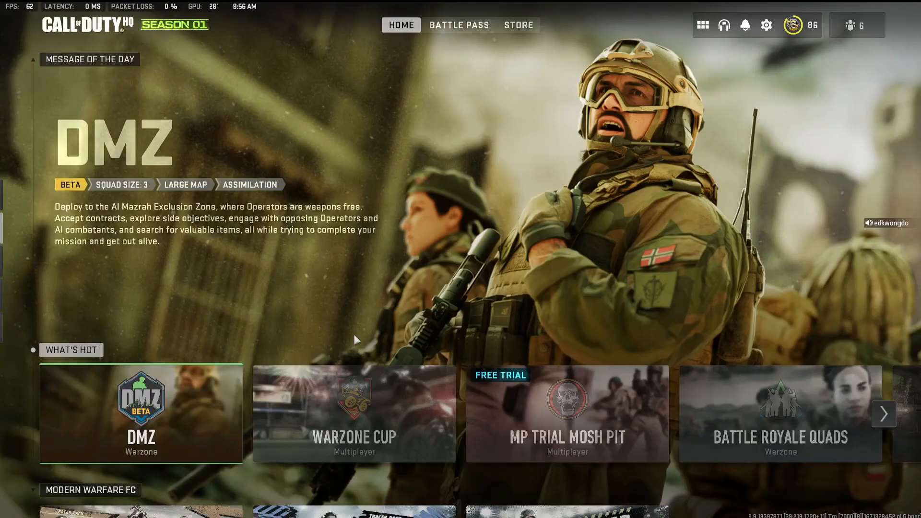